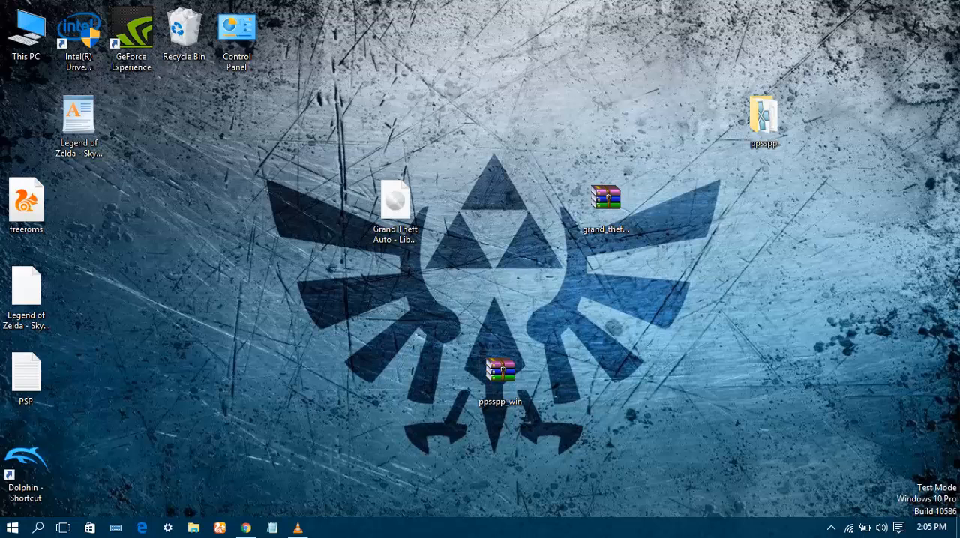
- Open Chrome and search Google for 'ppsspp'
click(245, 527)
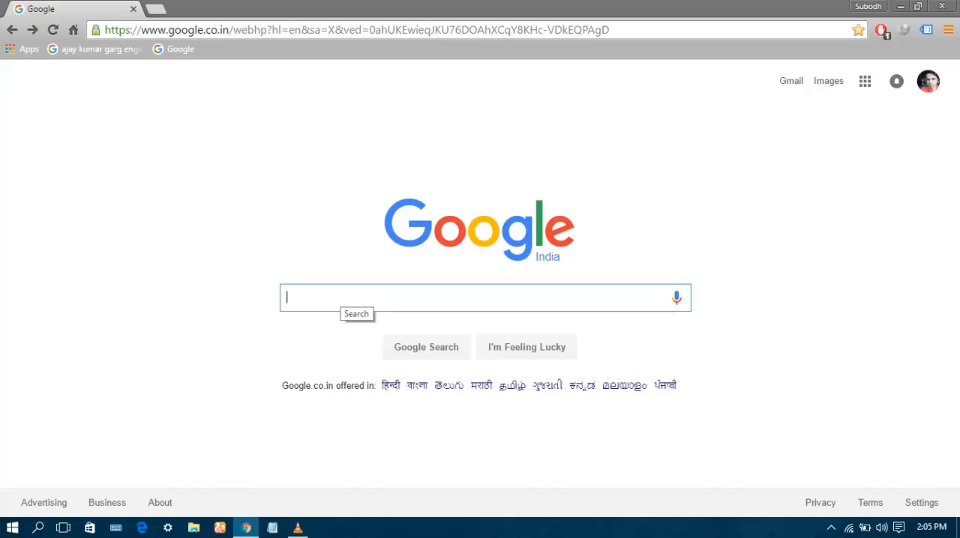
text(ppl)
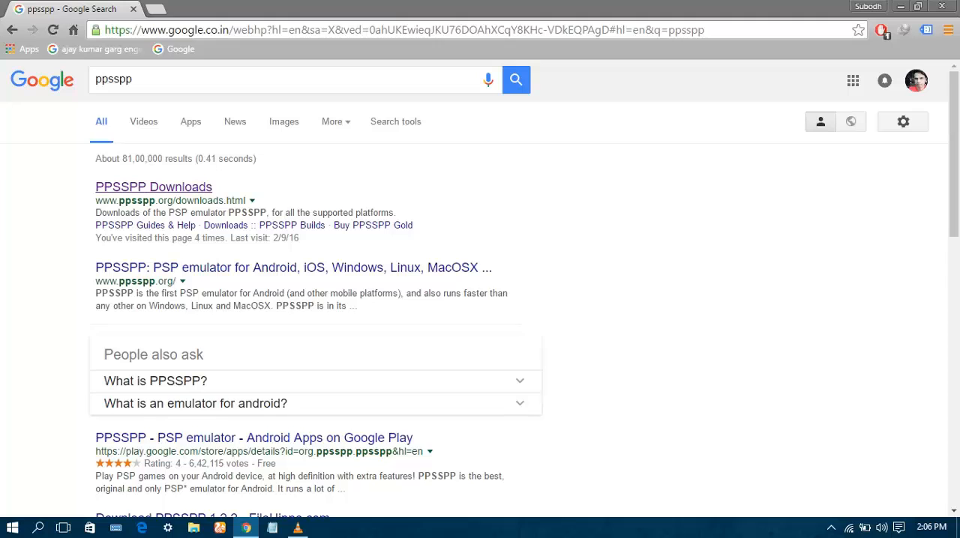
- Download the PPSSPP 1.2.2 Windows zip from the official downloads page, accepting the duplicate-download warning
click(153, 187)
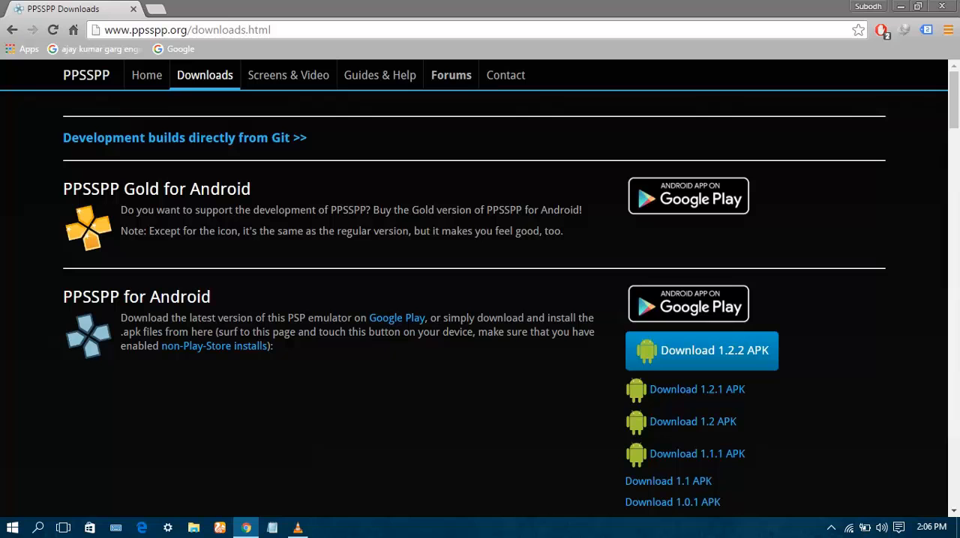
scroll(down, 3)
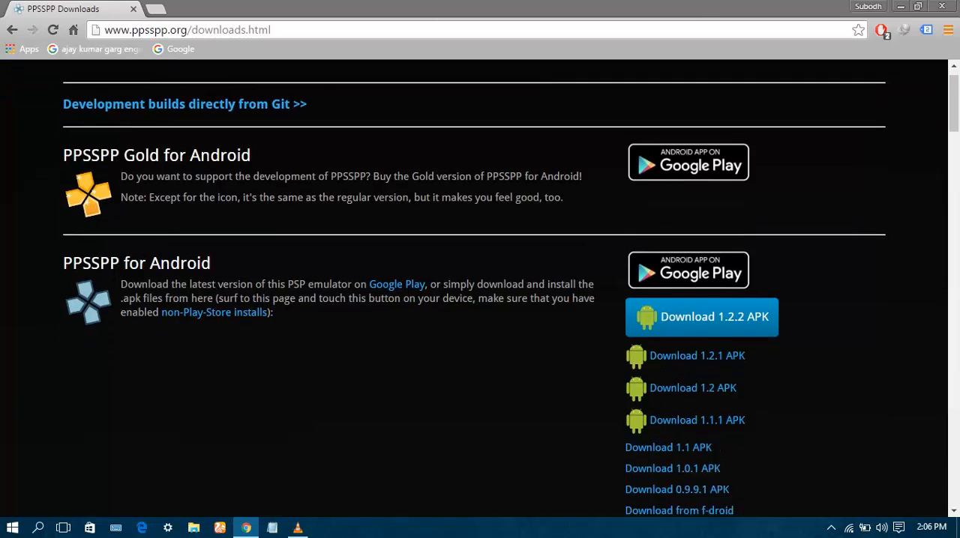
scroll(down, 3)
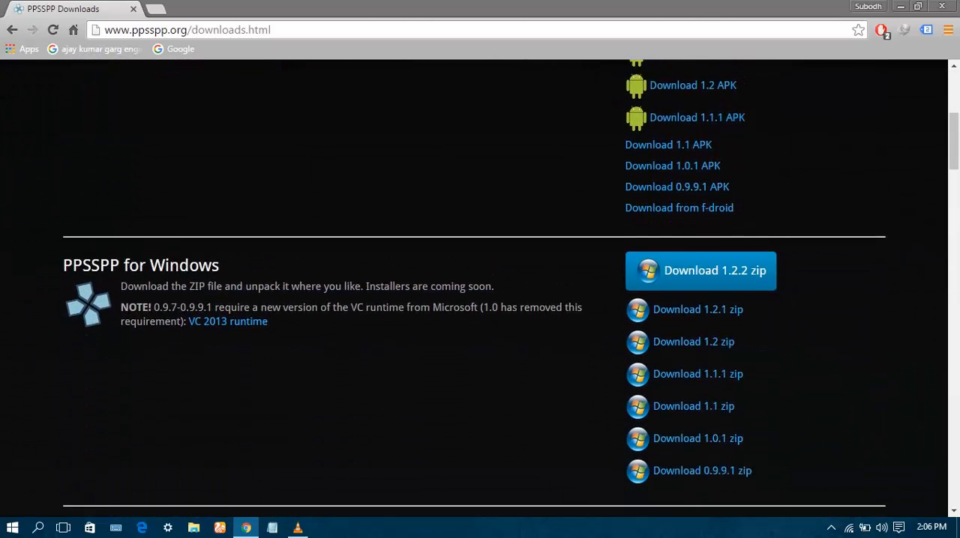
scroll(down, 3)
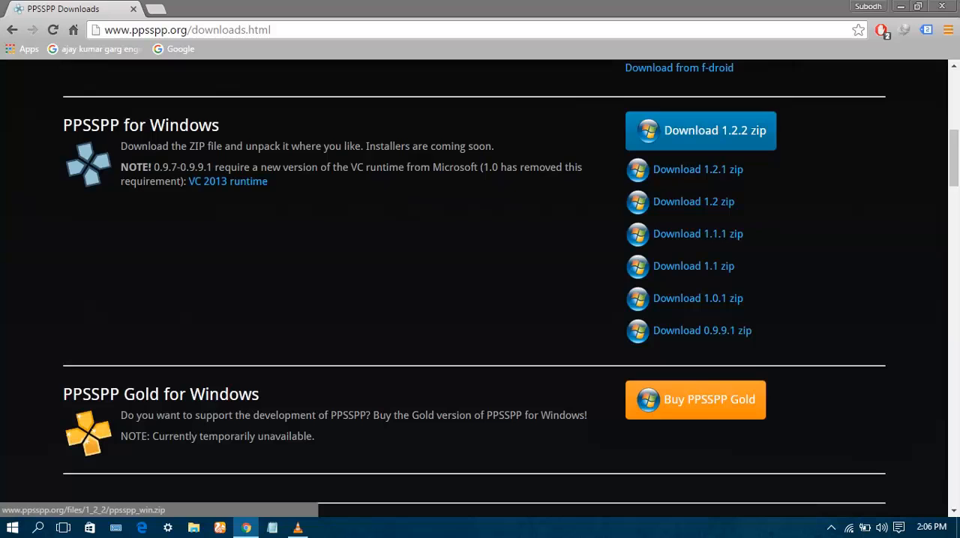
click(699, 129)
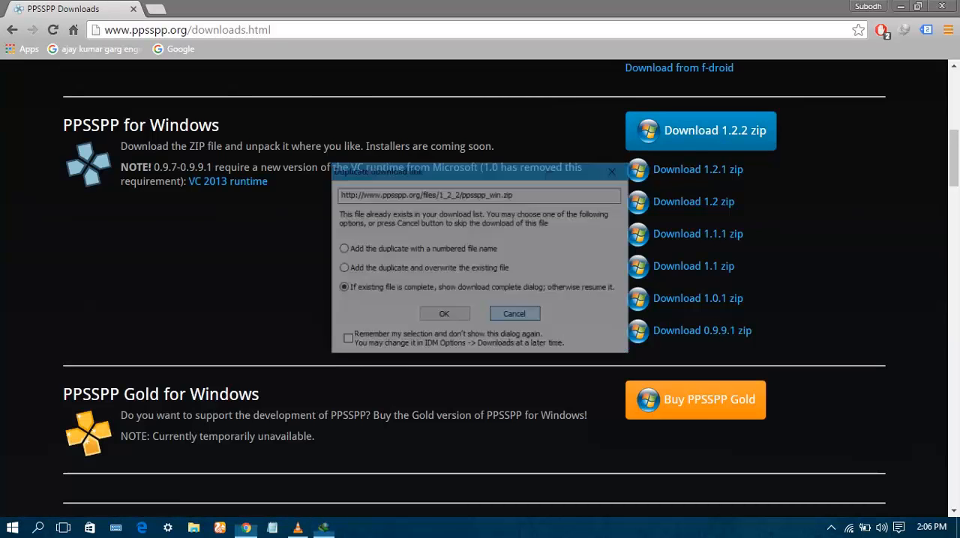
click(514, 313)
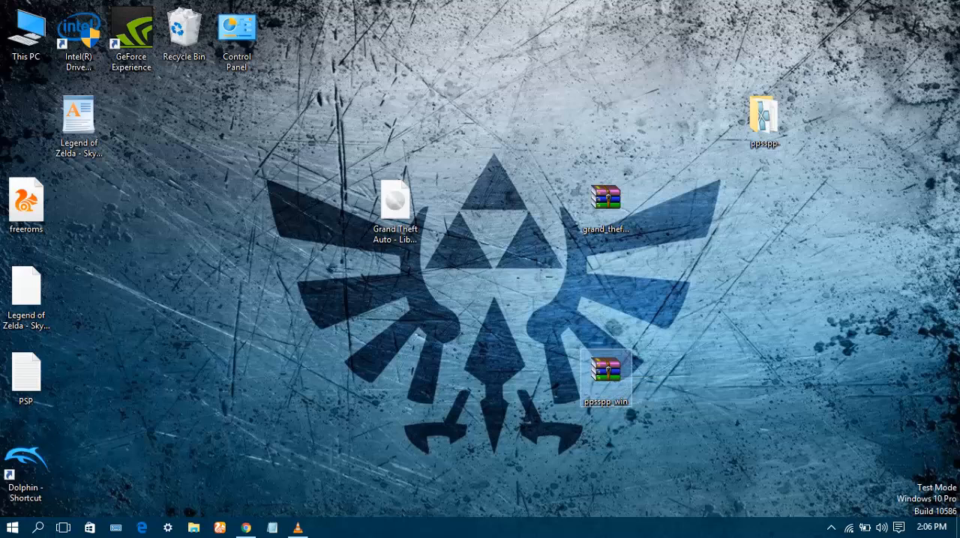
- Move ppsspp_win.zip beneath the GTA archive and open it in WinRAR
drag(606, 377, 607, 291)
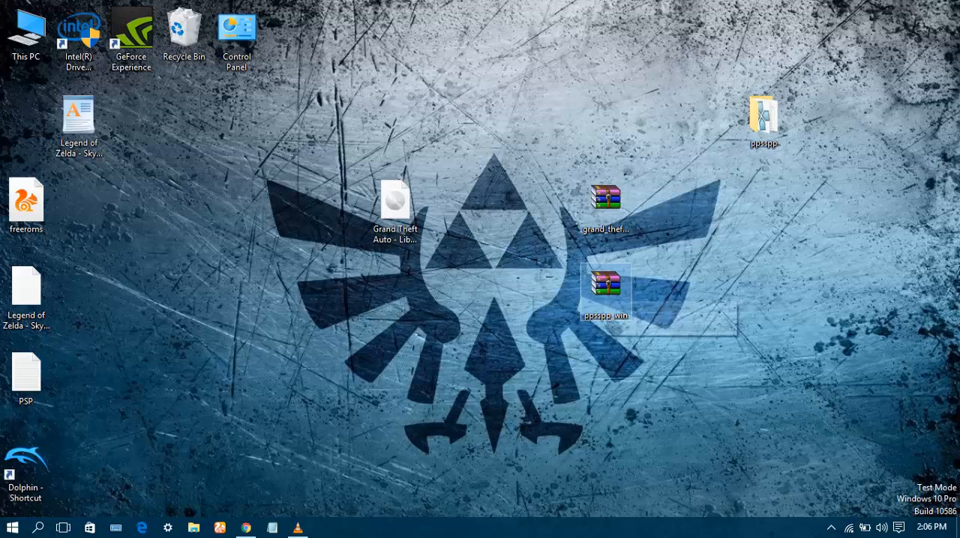
mouse_move(604, 283)
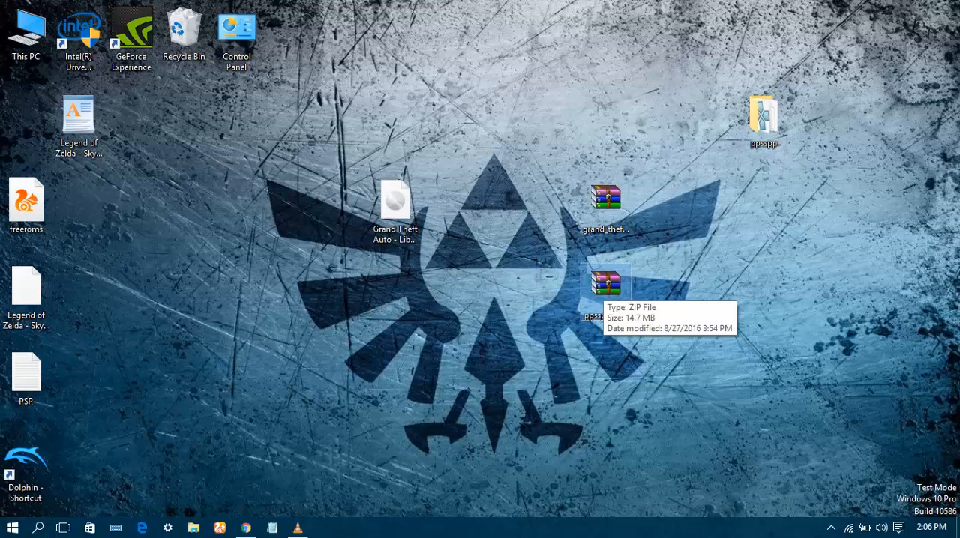
double_click(605, 282)
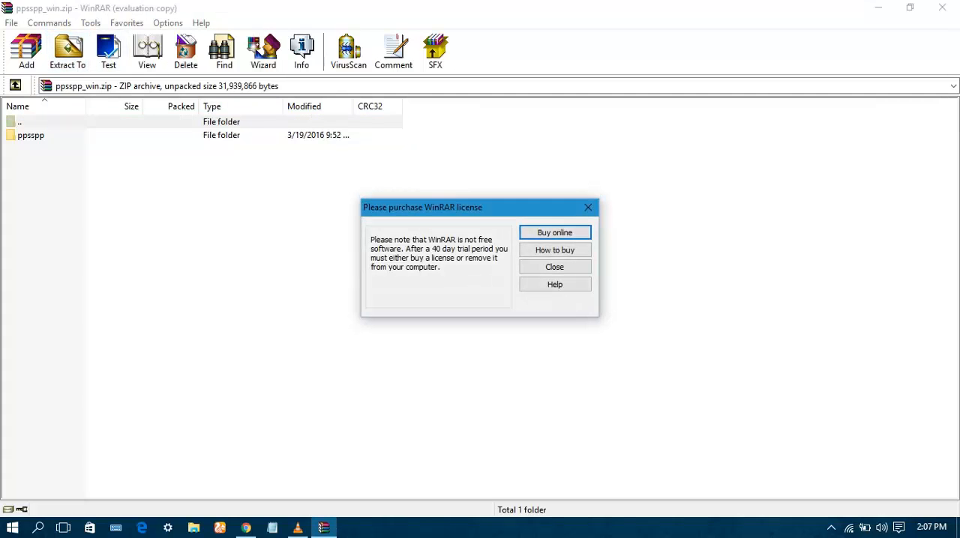
- Extract the ppsspp folder to the Desktop, replacing all existing files
click(555, 267)
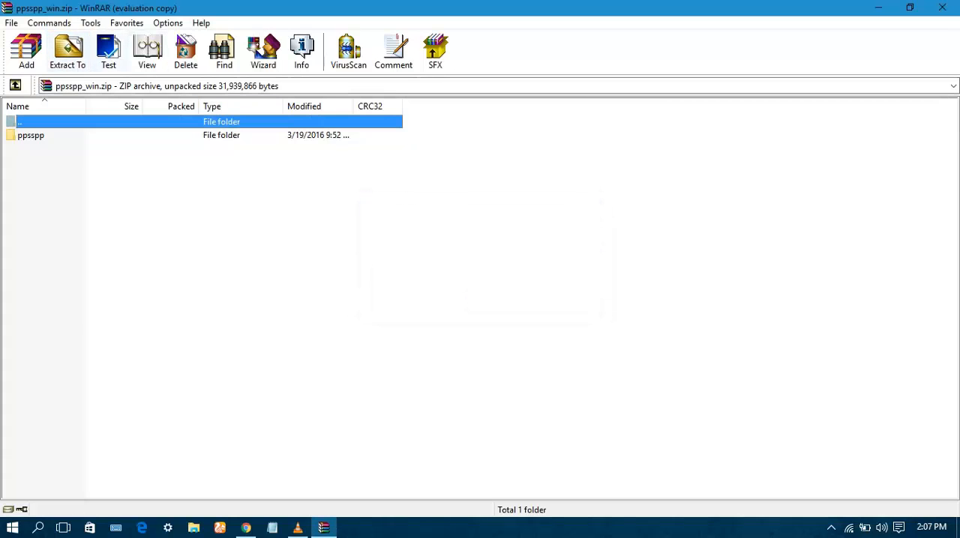
click(67, 51)
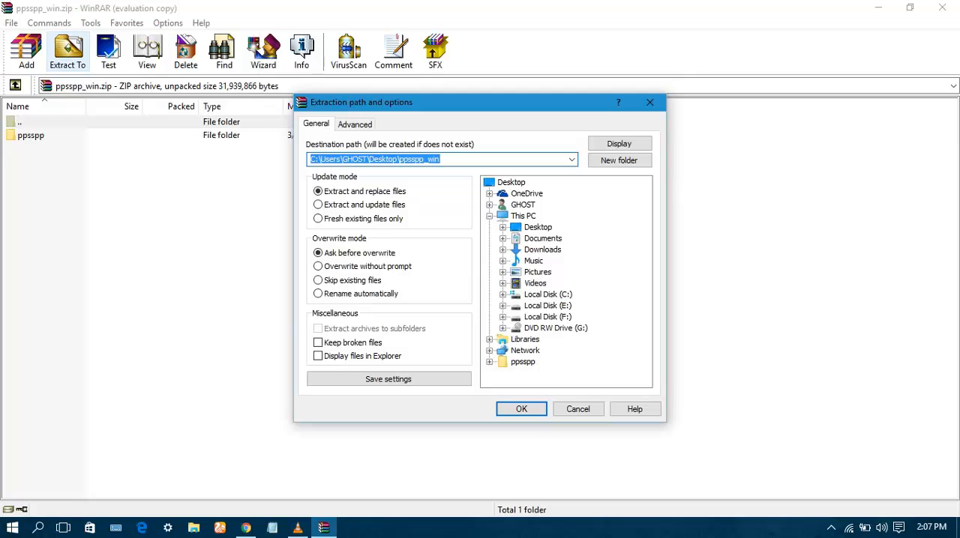
click(538, 227)
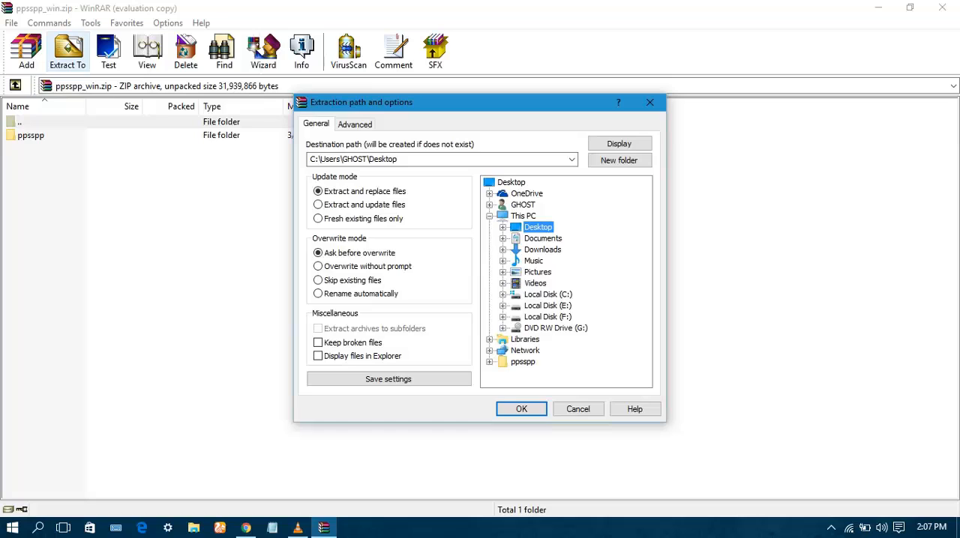
mouse_move(521, 409)
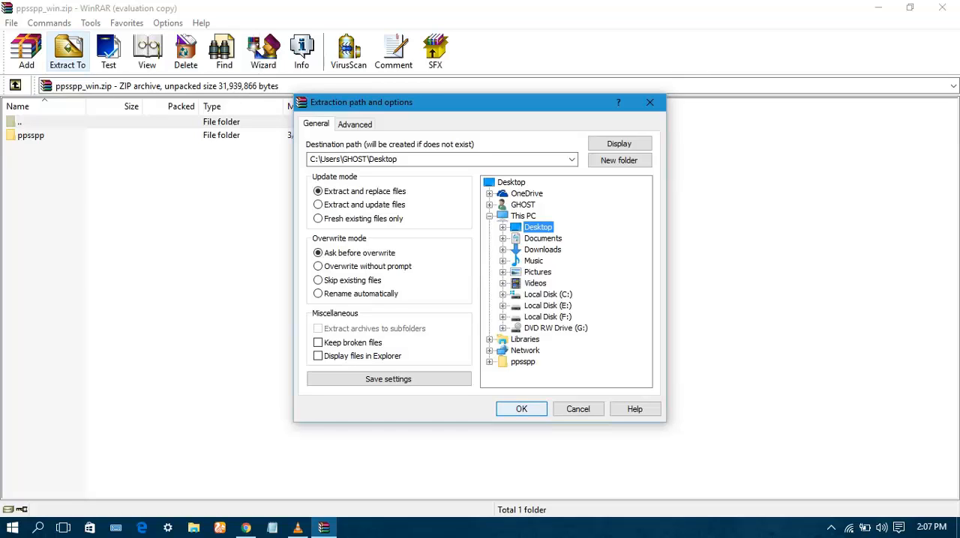
click(521, 409)
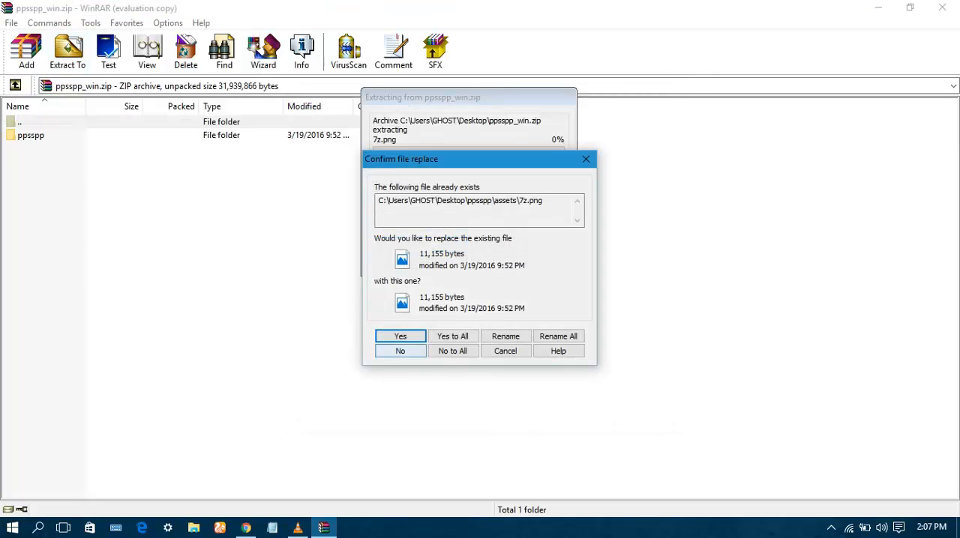
click(452, 336)
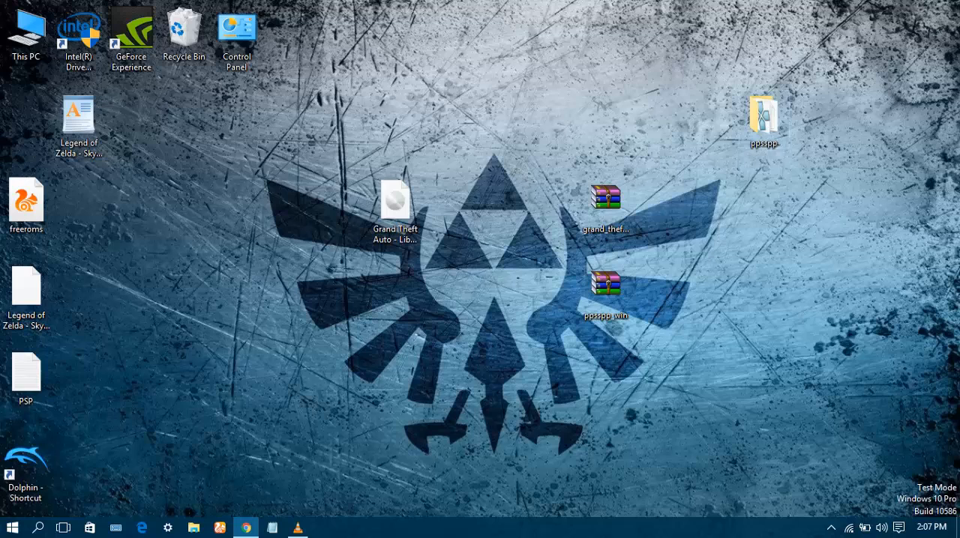
- Open the desktop ppsspp folder in a maximized Explorer window
double_click(763, 117)
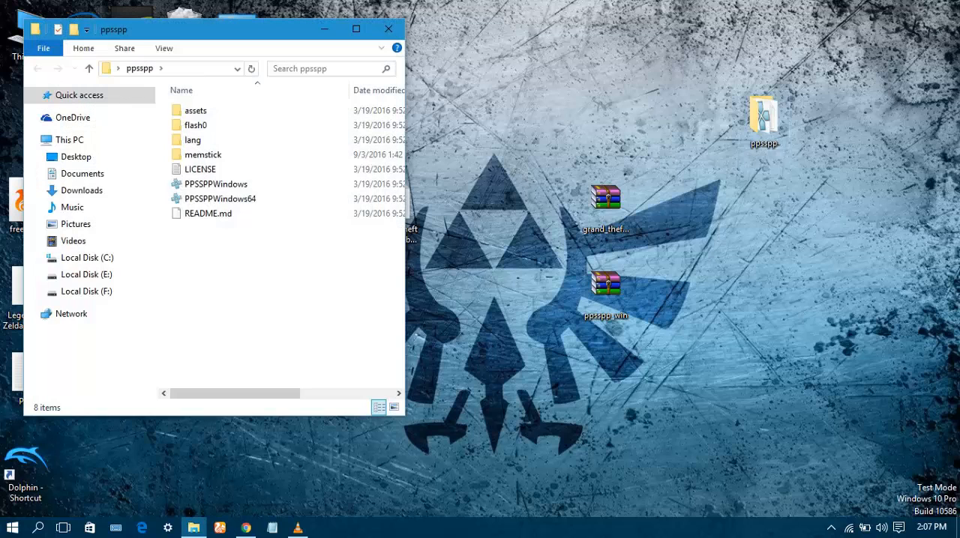
click(357, 29)
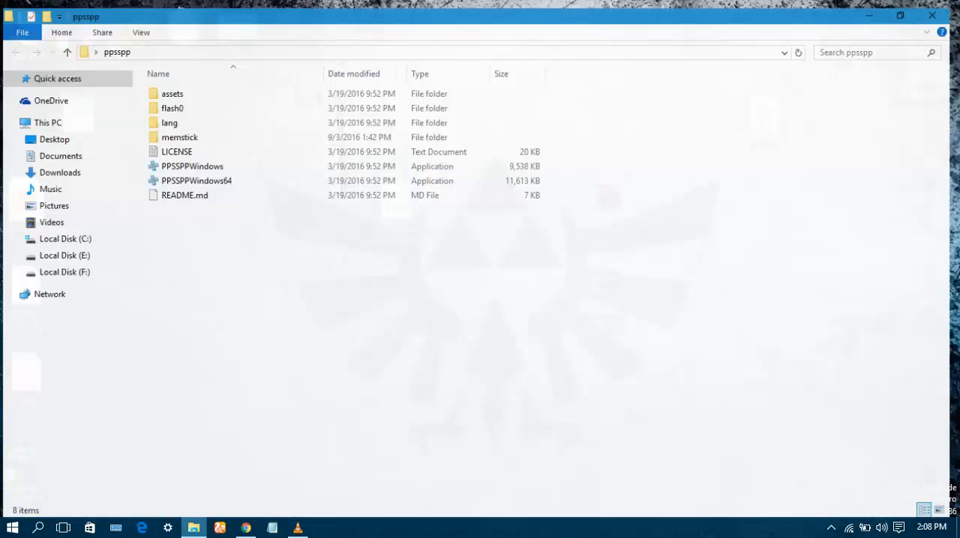
- View This PC, then close the File Explorer window
click(47, 122)
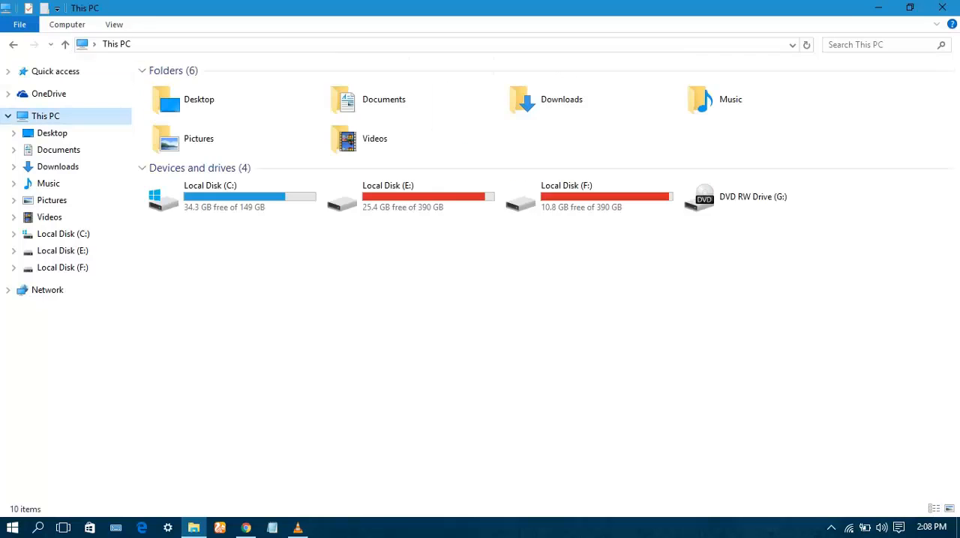
click(66, 24)
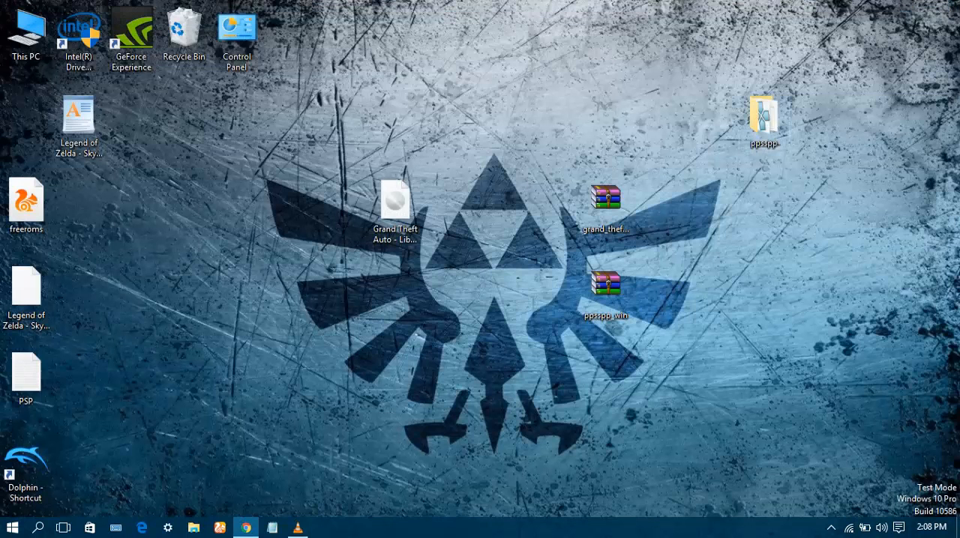
- Launch the 64-bit PPSSPP executable from the ppsspp folder, allowing it past the security warning
double_click(764, 112)
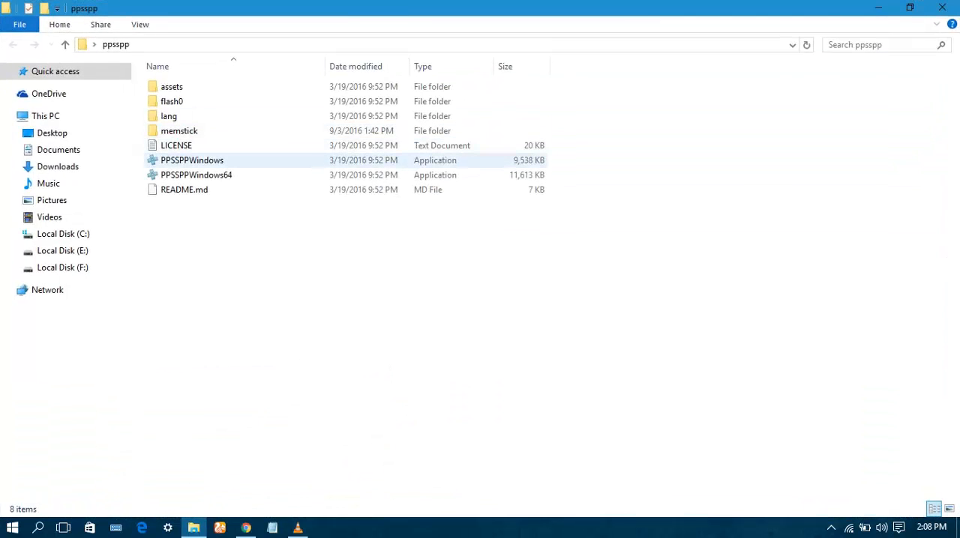
double_click(196, 175)
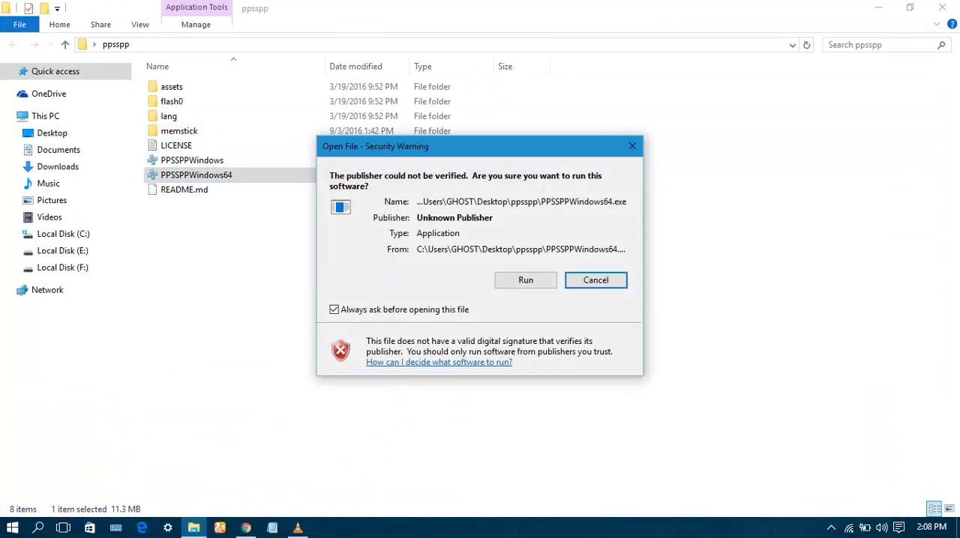
mouse_move(526, 279)
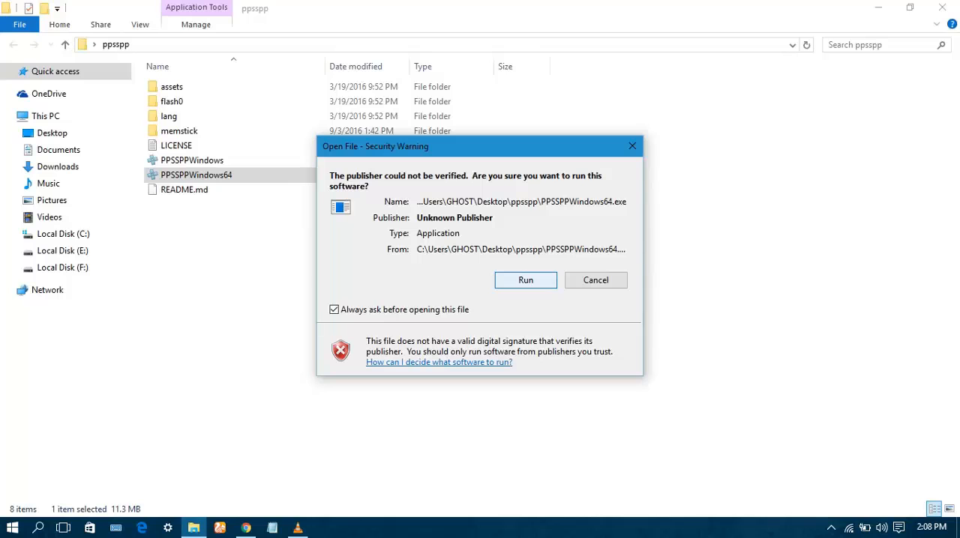
click(526, 280)
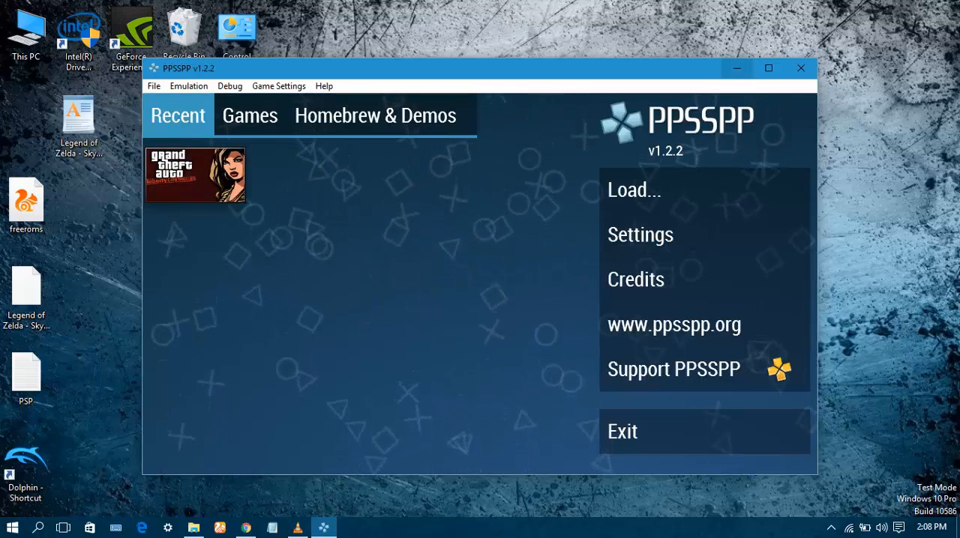
- Maximize the PPSSPP window and open its Settings
click(768, 68)
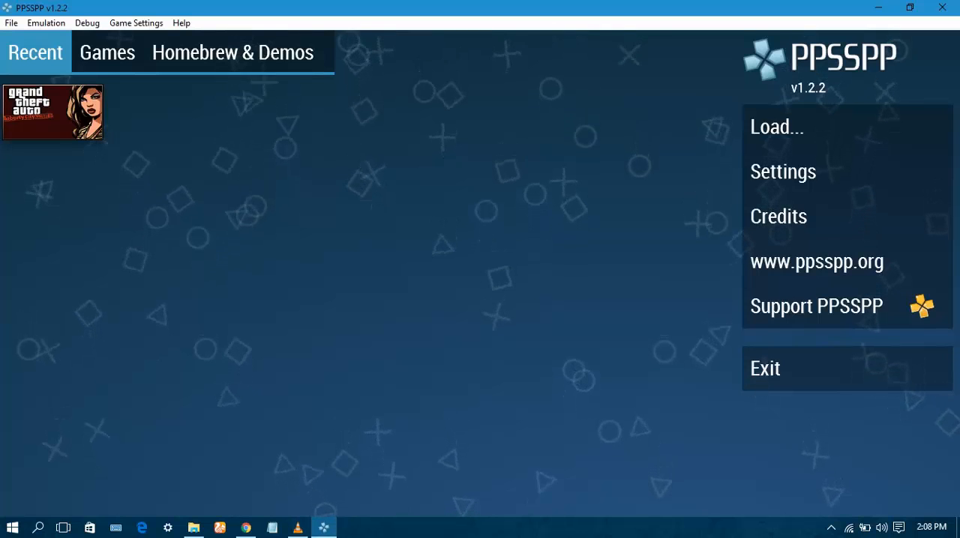
click(782, 171)
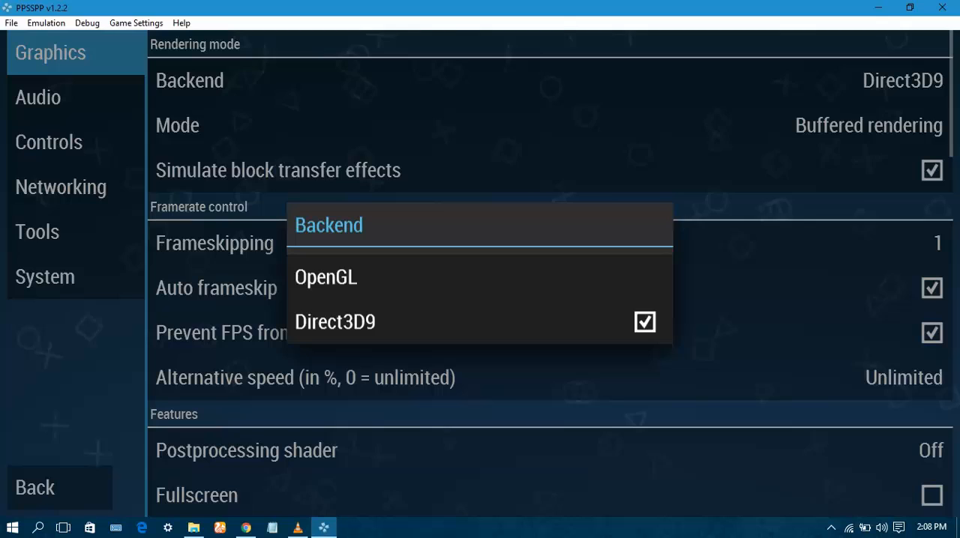
mouse_move(335, 321)
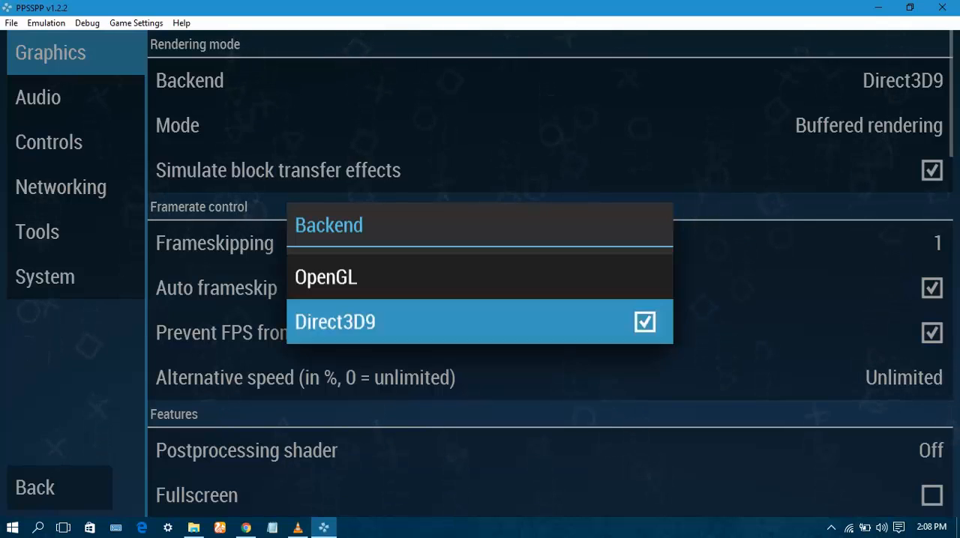
- Keep Direct3D9 as the backend and leave lazy texture caching enabled
click(334, 321)
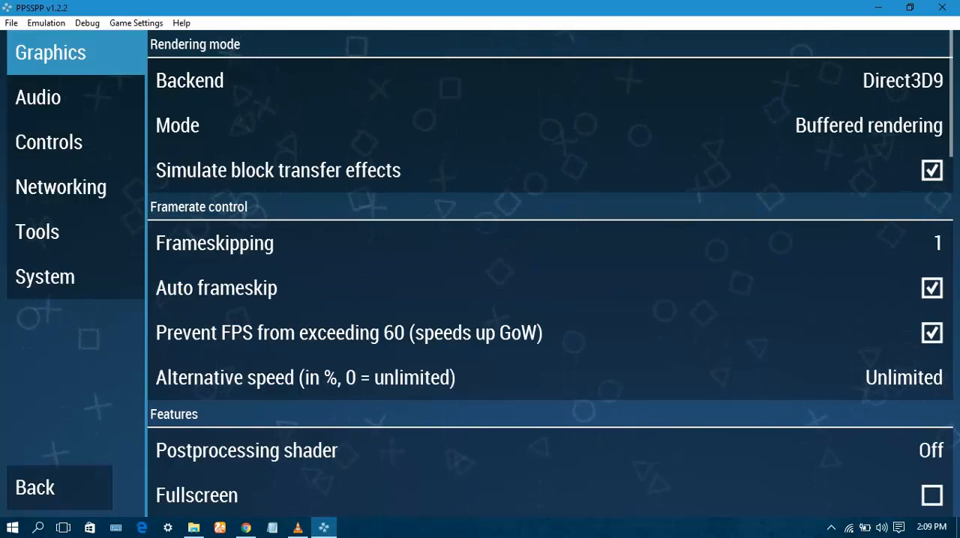
scroll(down, 3)
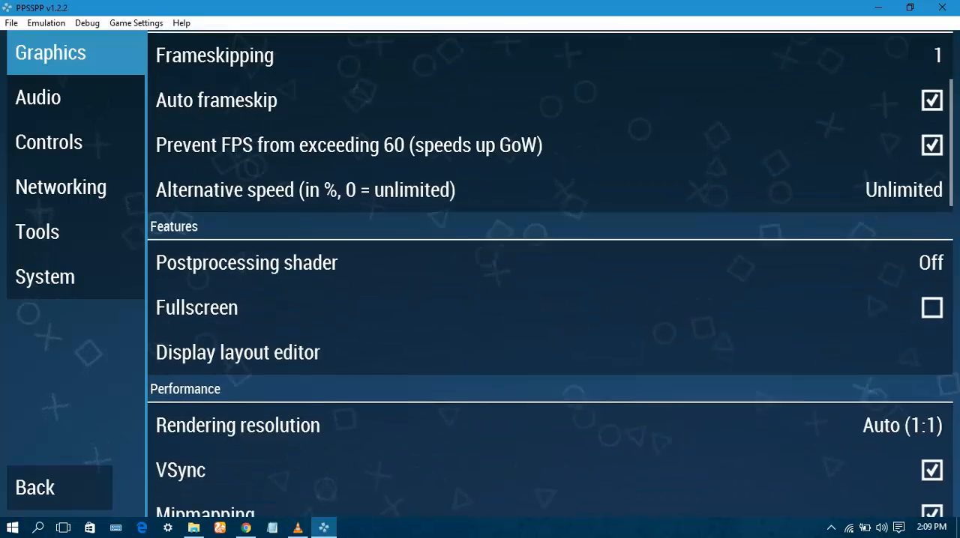
scroll(down, 3)
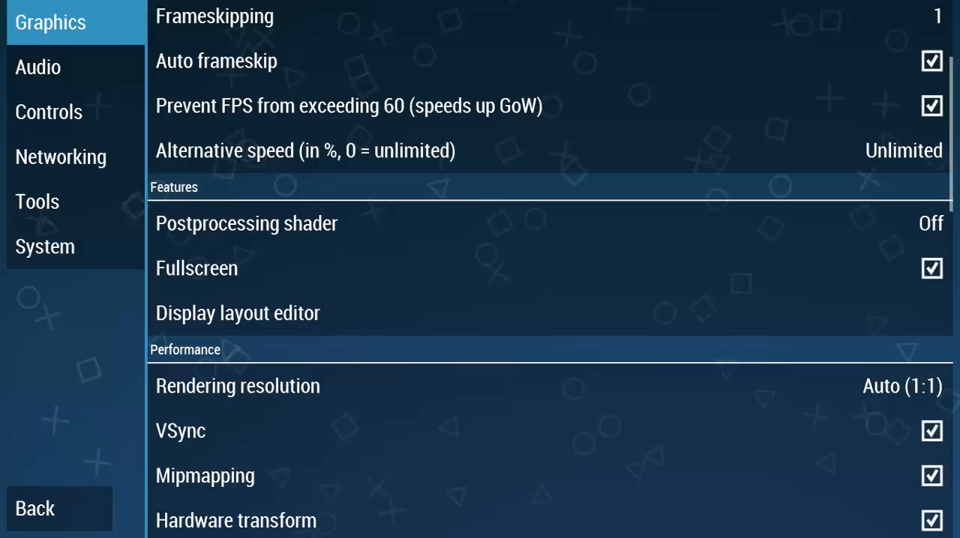
scroll(down, 3)
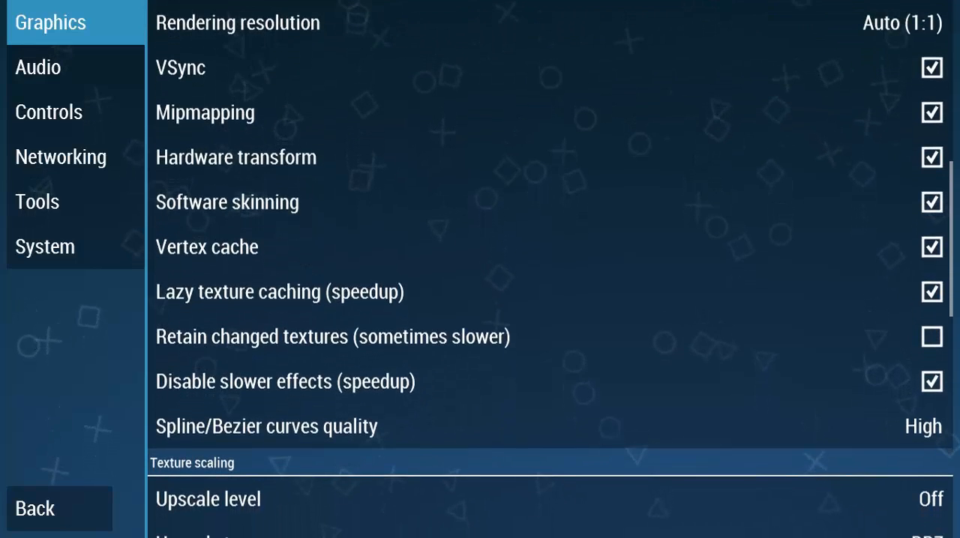
click(931, 292)
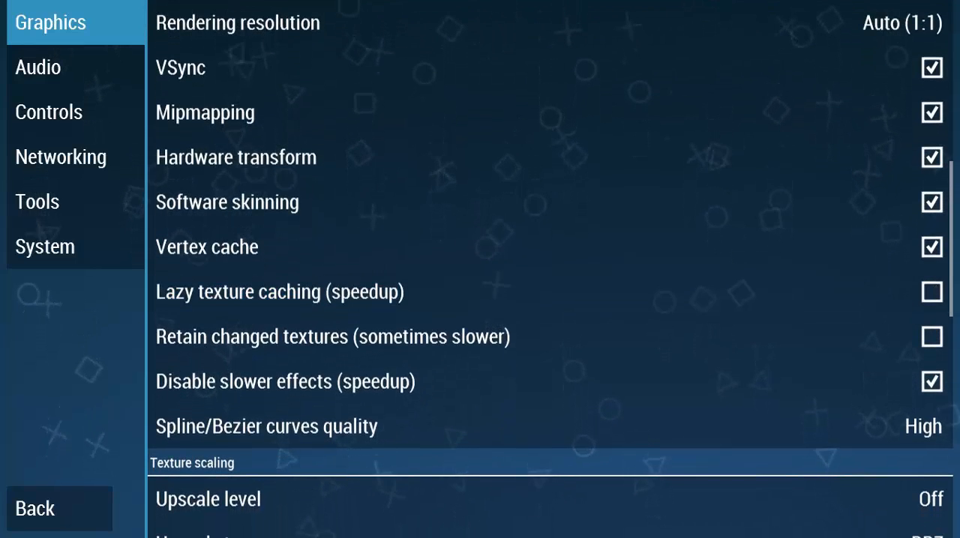
click(932, 291)
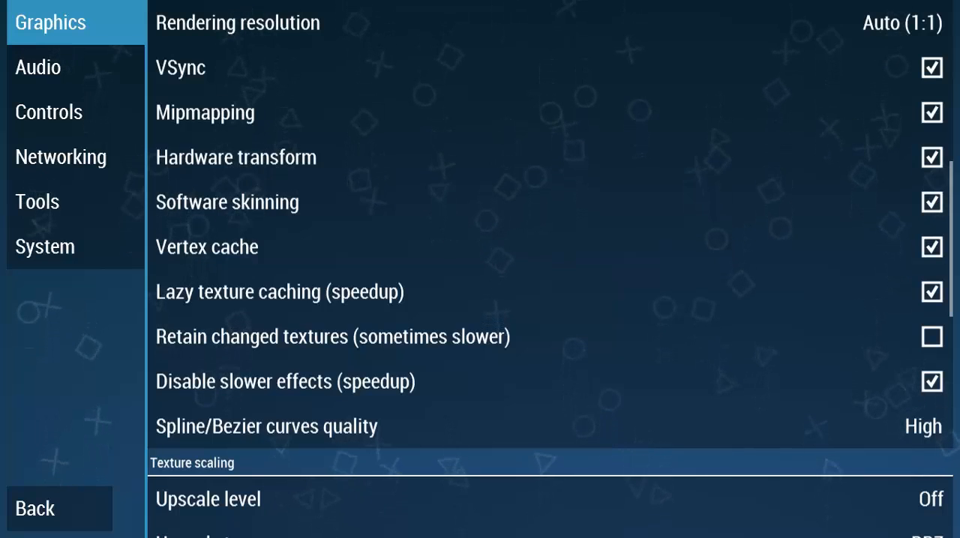
- Keep anisotropic filtering at 4×
click(300, 381)
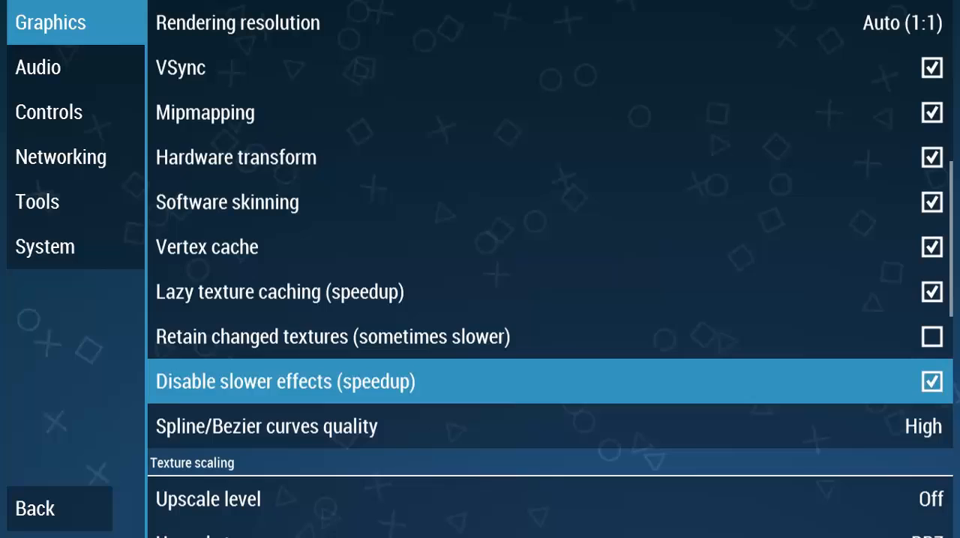
scroll(down, 3)
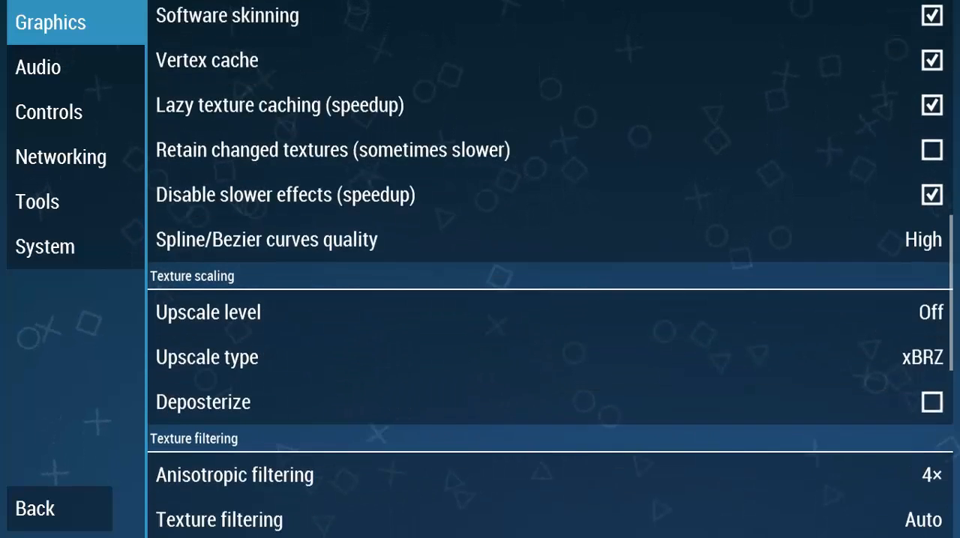
scroll(down, 3)
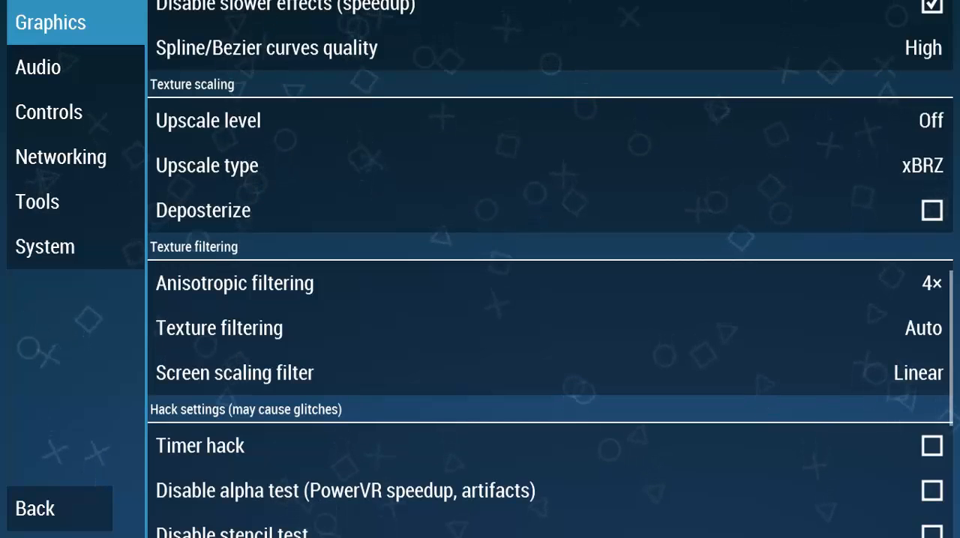
click(235, 283)
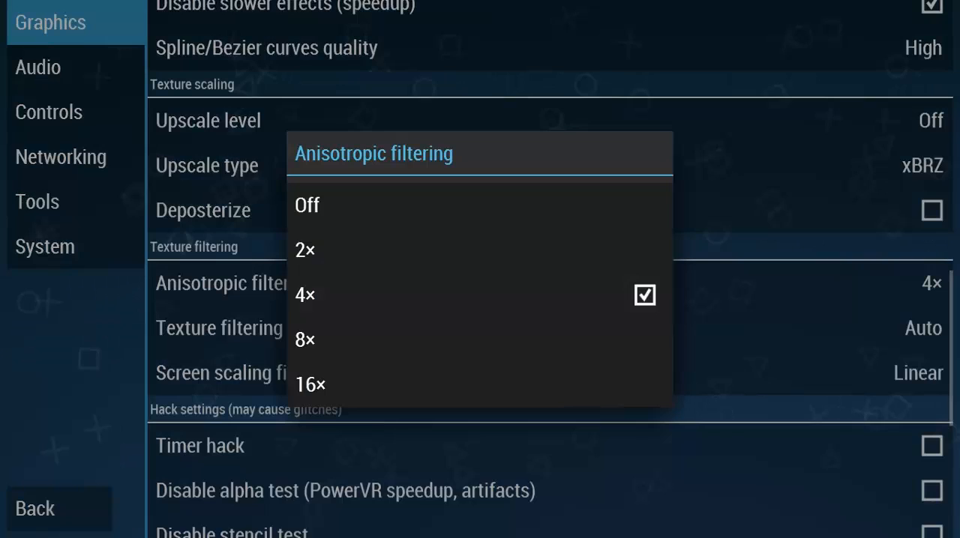
click(305, 294)
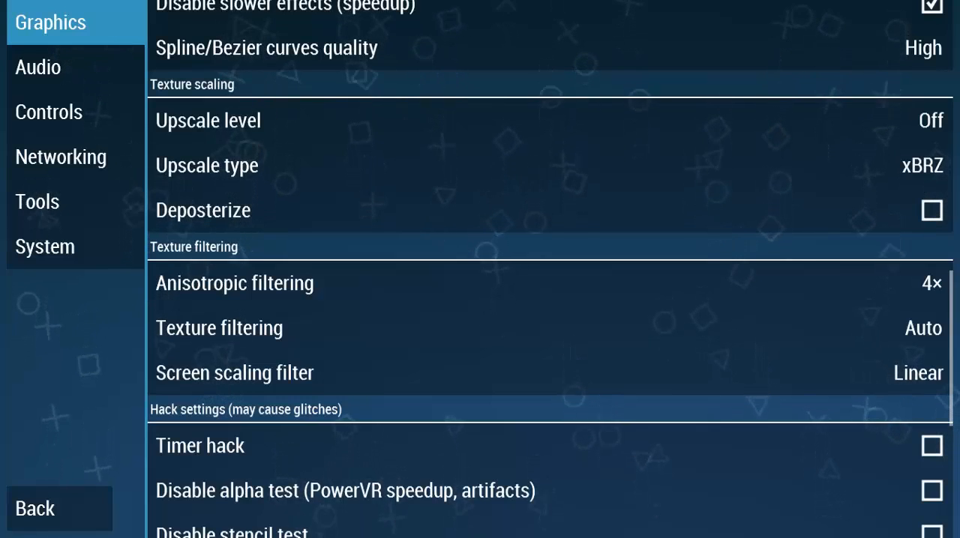
- Keep the FPS counter set to show FPS only
scroll(down, 3)
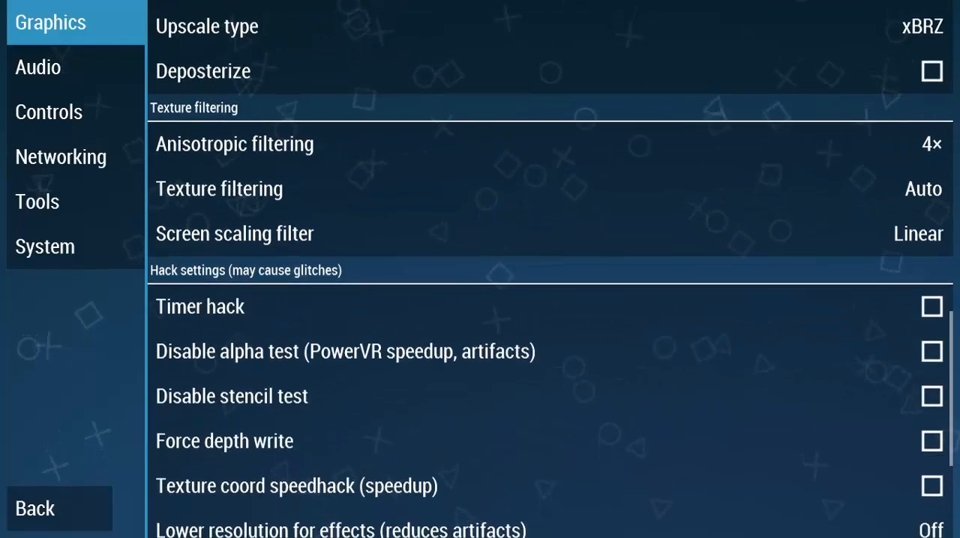
scroll(down, 3)
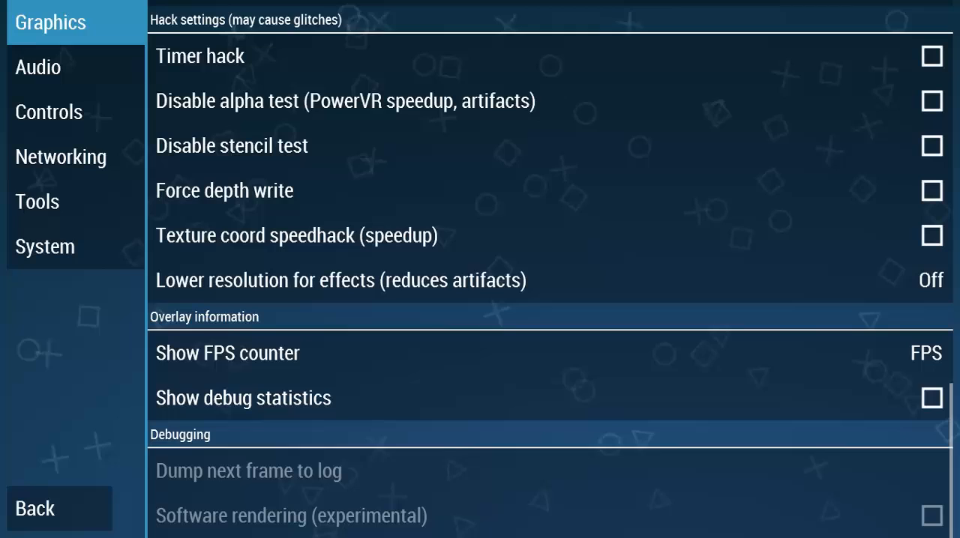
click(228, 353)
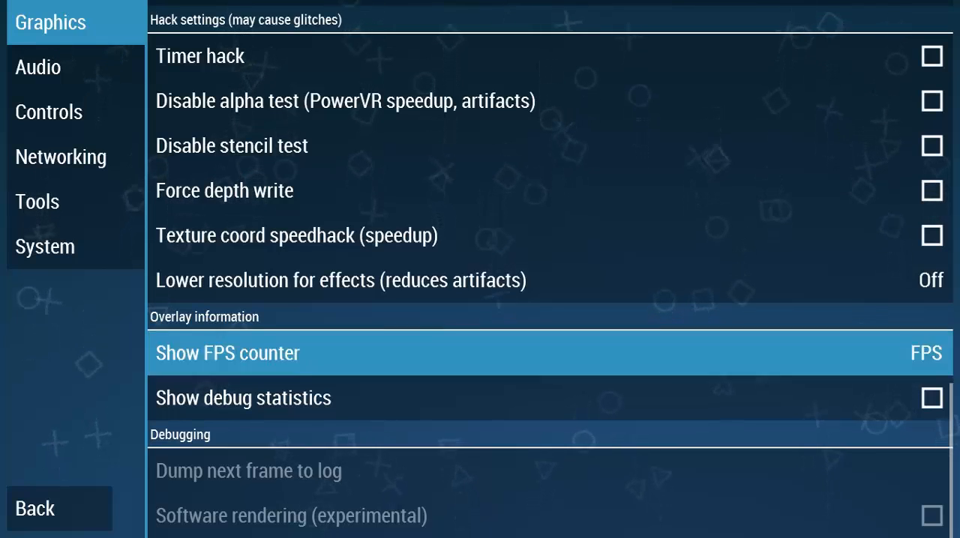
click(227, 353)
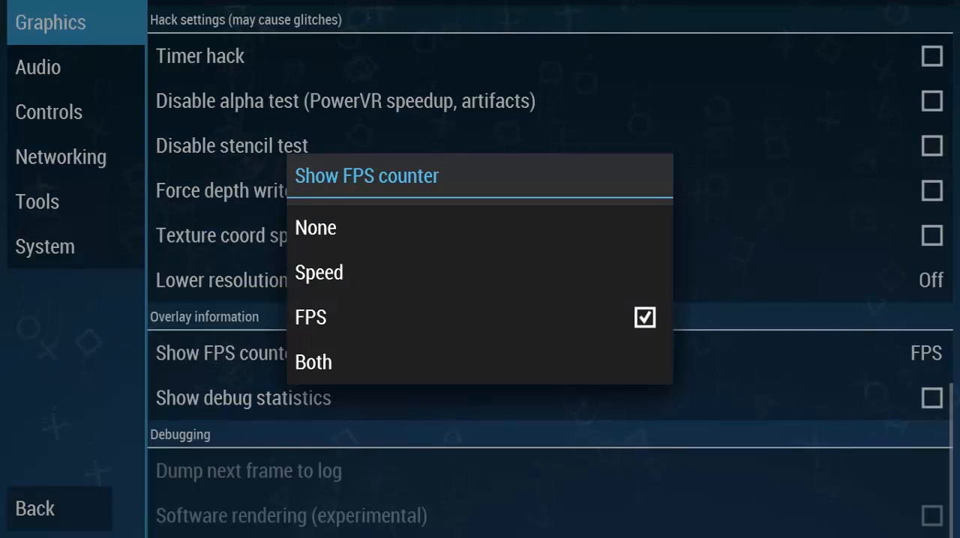
click(309, 317)
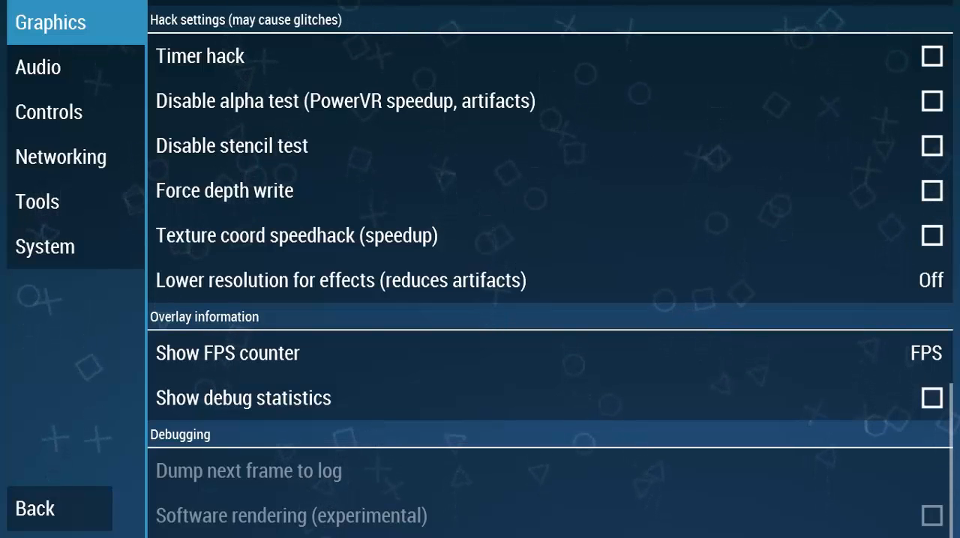
- Review the Audio settings, then open Controls > Control mapping
click(38, 67)
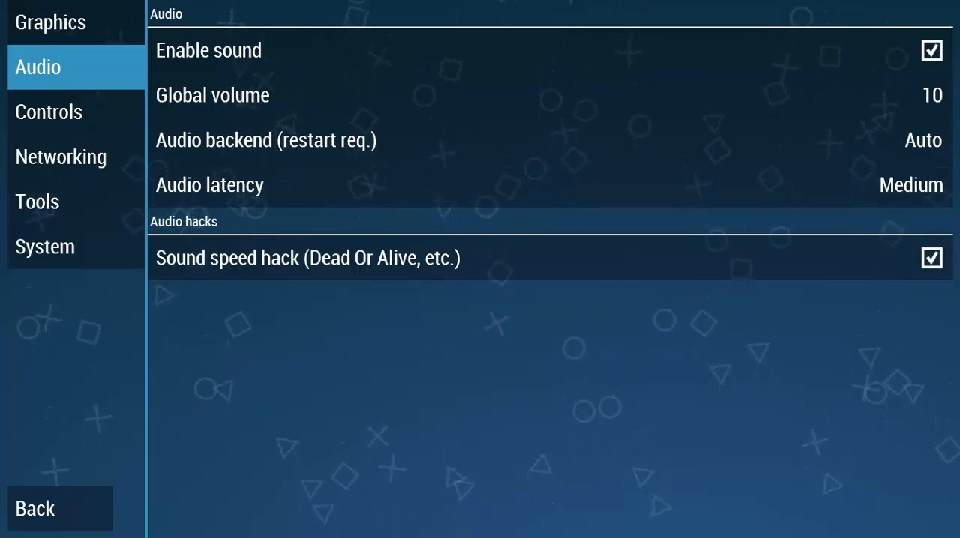
click(49, 111)
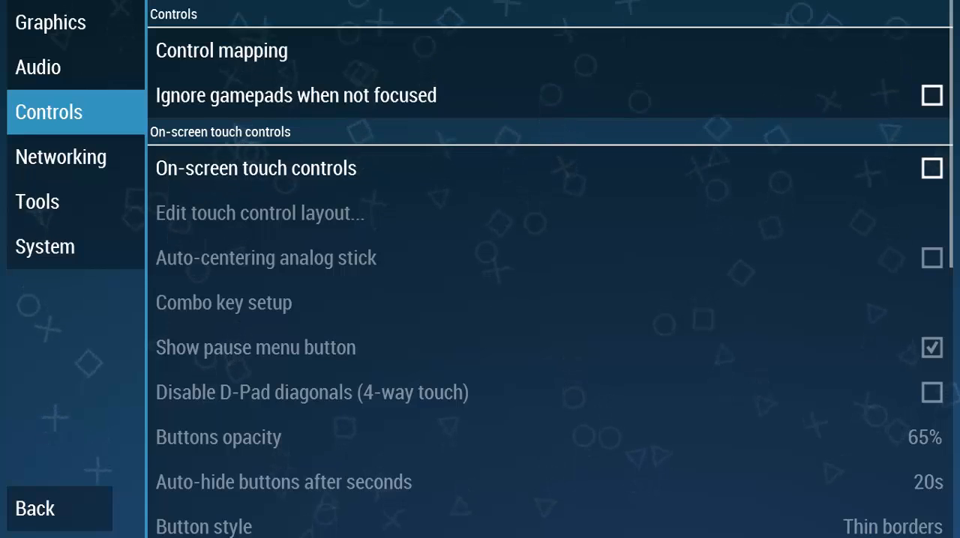
click(222, 50)
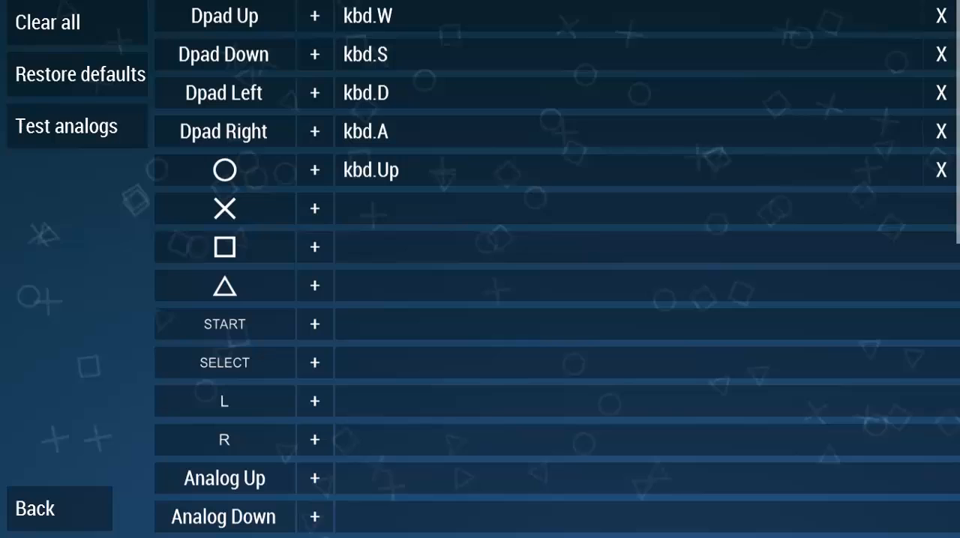
- Clear all key bindings, bind the Left arrow to D-pad Left, and return to the main menu
click(46, 23)
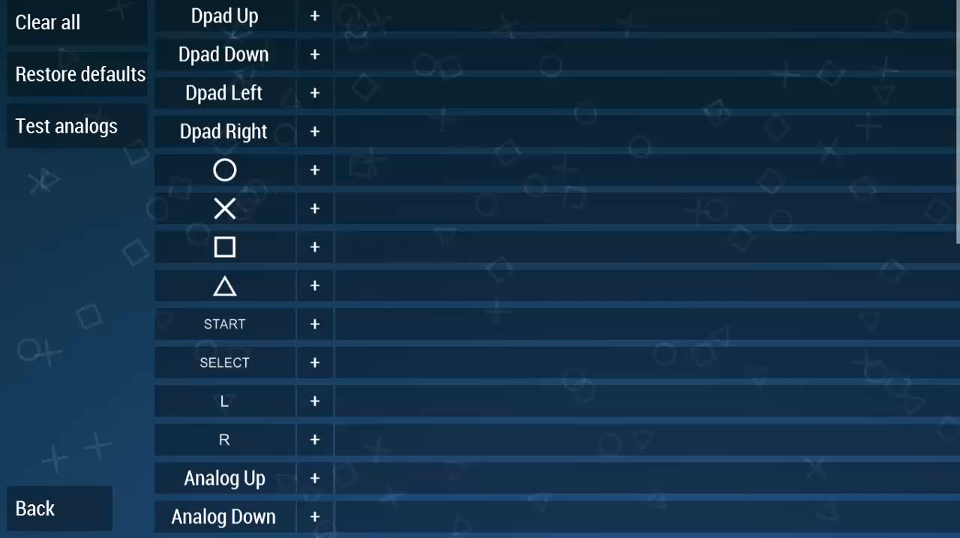
click(313, 15)
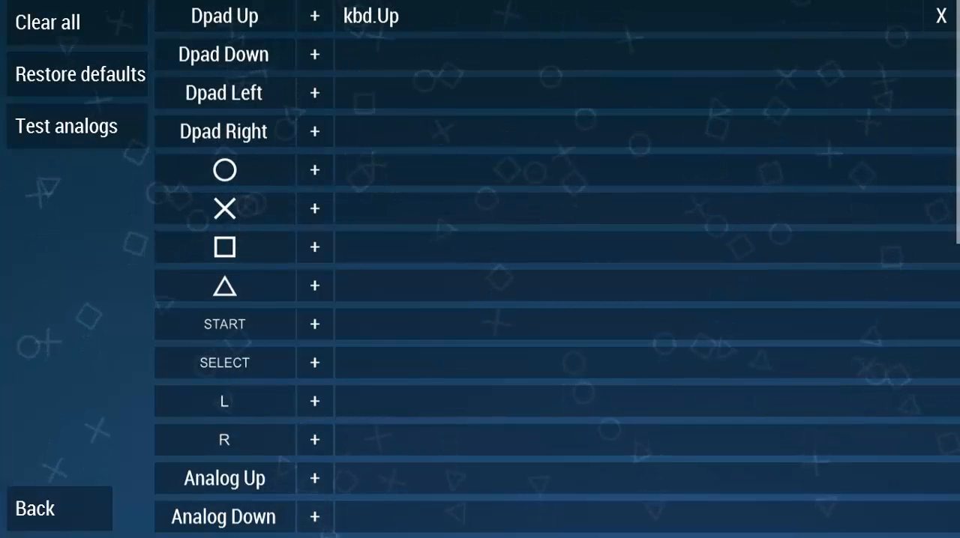
click(314, 54)
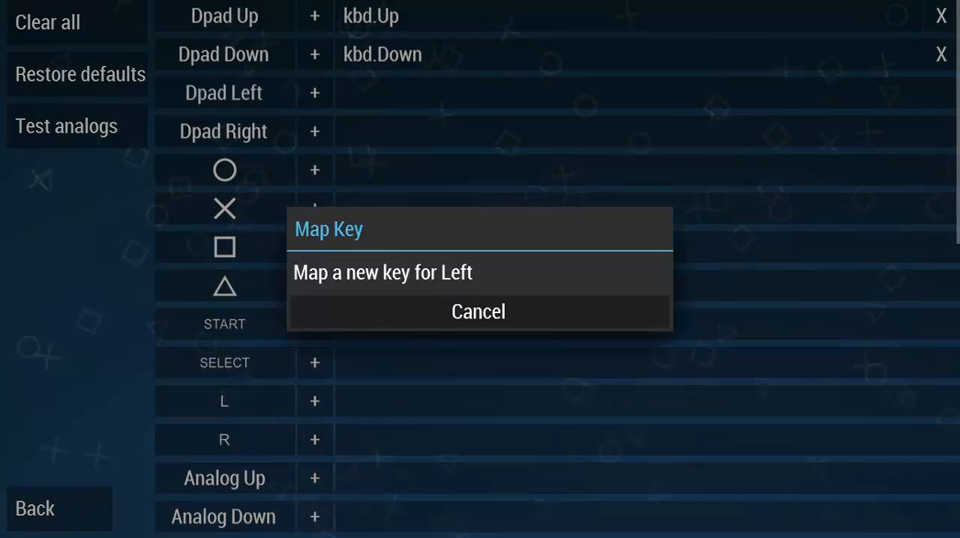
key(Left)
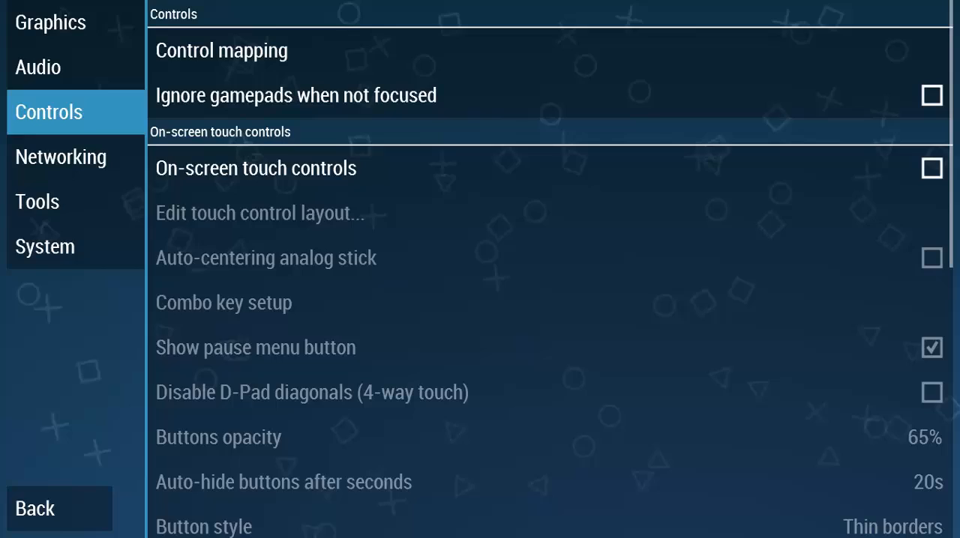
click(33, 509)
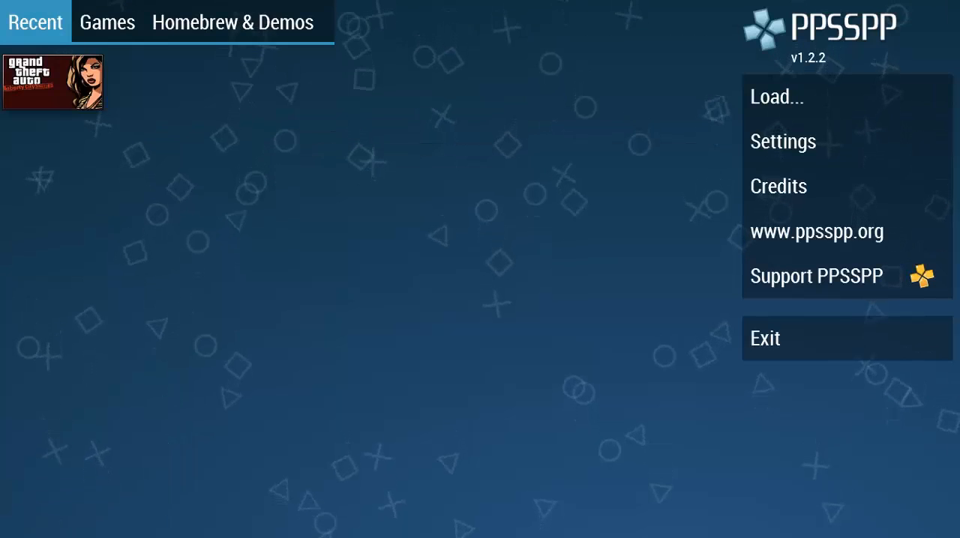
- Exit PPSSPP and search Google in Chrome for FreeROMs
click(765, 338)
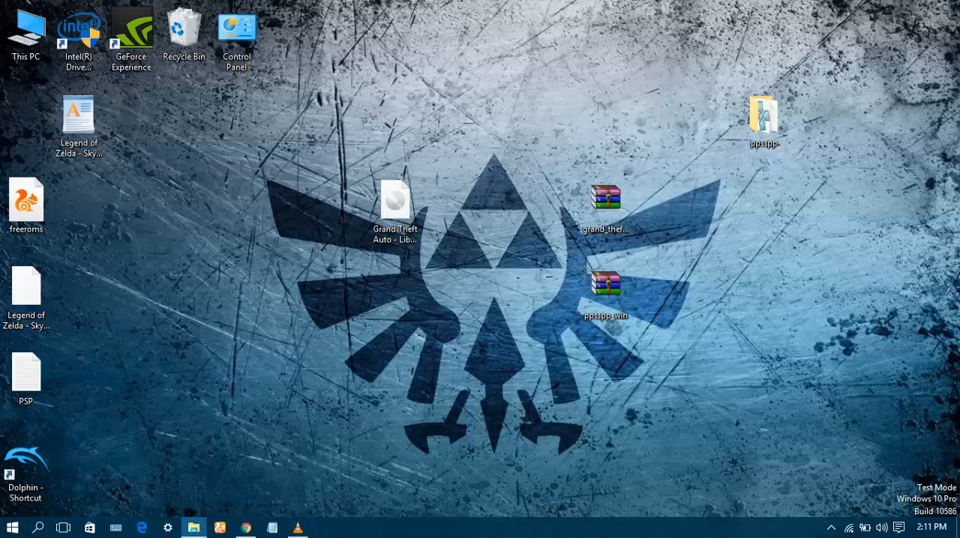
click(245, 528)
text(f)
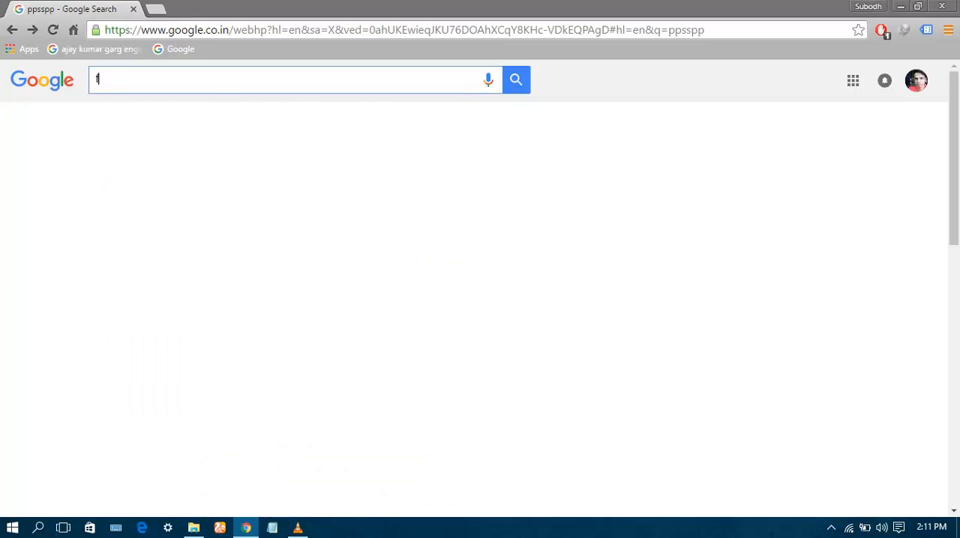
text(reerom)
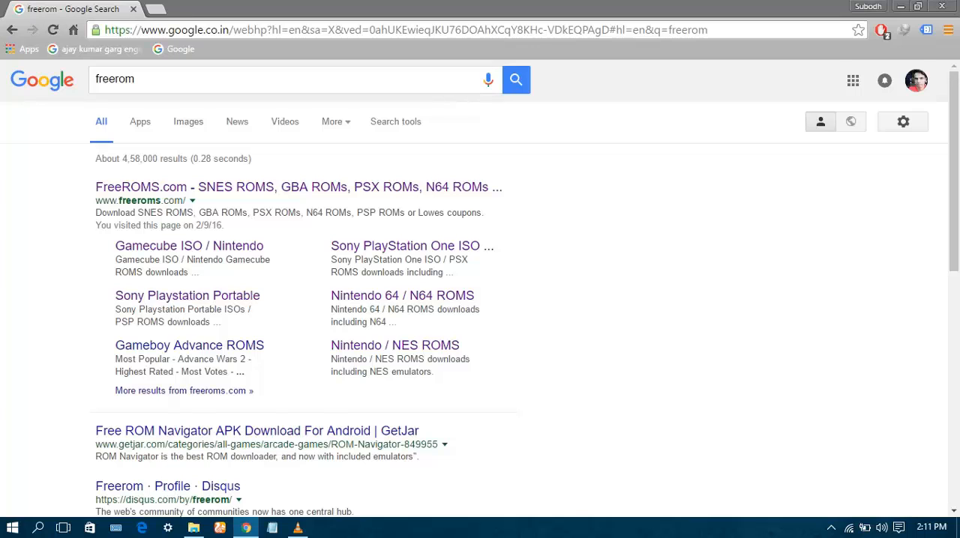
- On FreeROMs.com, open the Most Popular PSP list and download Grand Theft Auto - Liberty City Stories
click(140, 186)
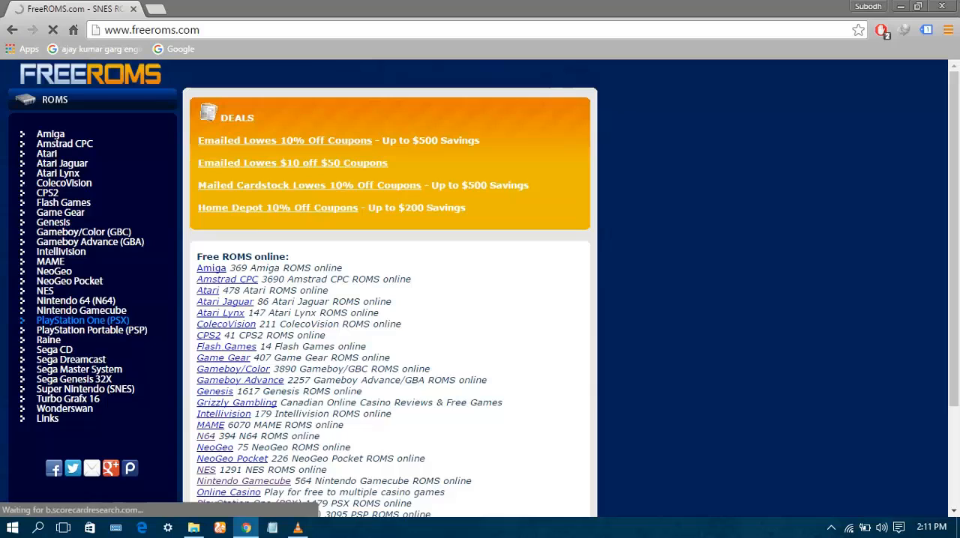
click(91, 330)
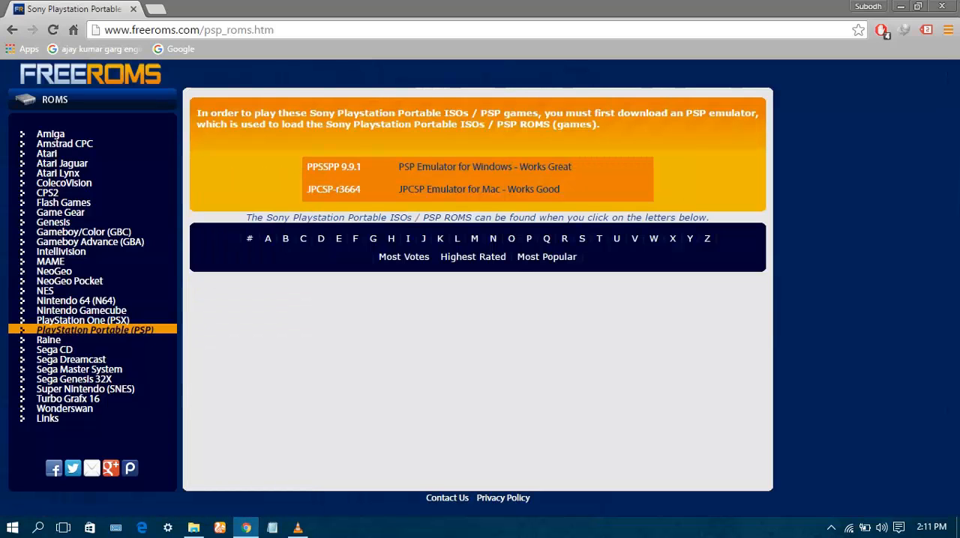
click(546, 257)
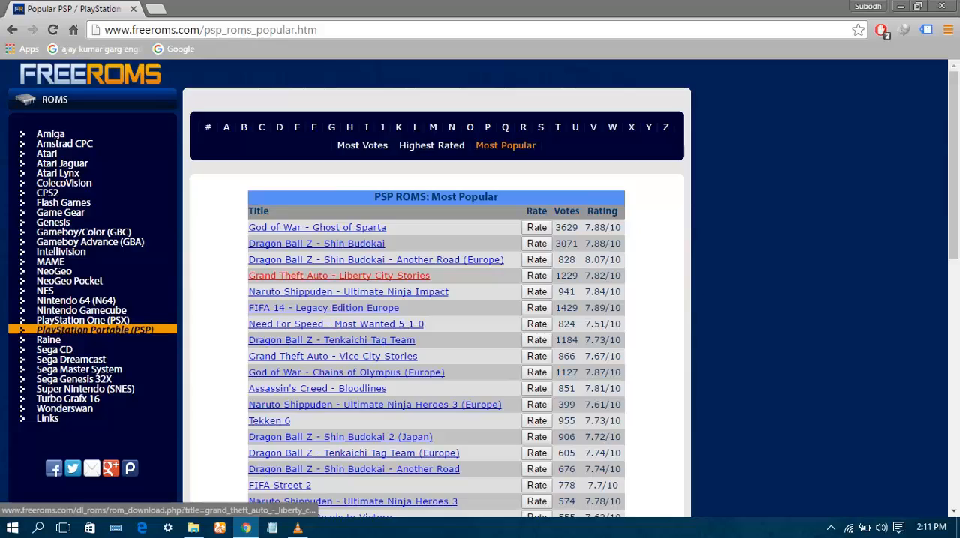
click(338, 275)
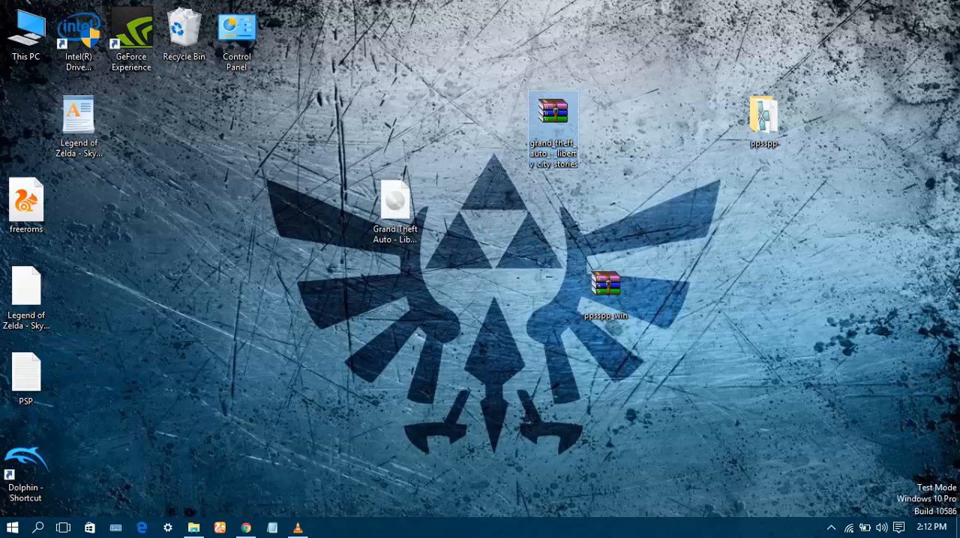
- Extract the GTA Liberty City Stories zip to the Desktop, overwriting the existing ISO
double_click(552, 120)
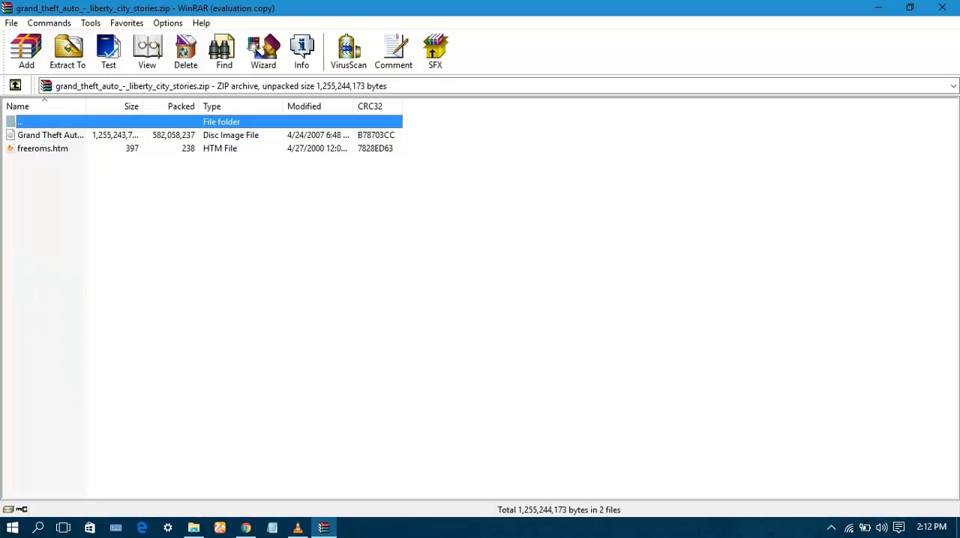
click(67, 51)
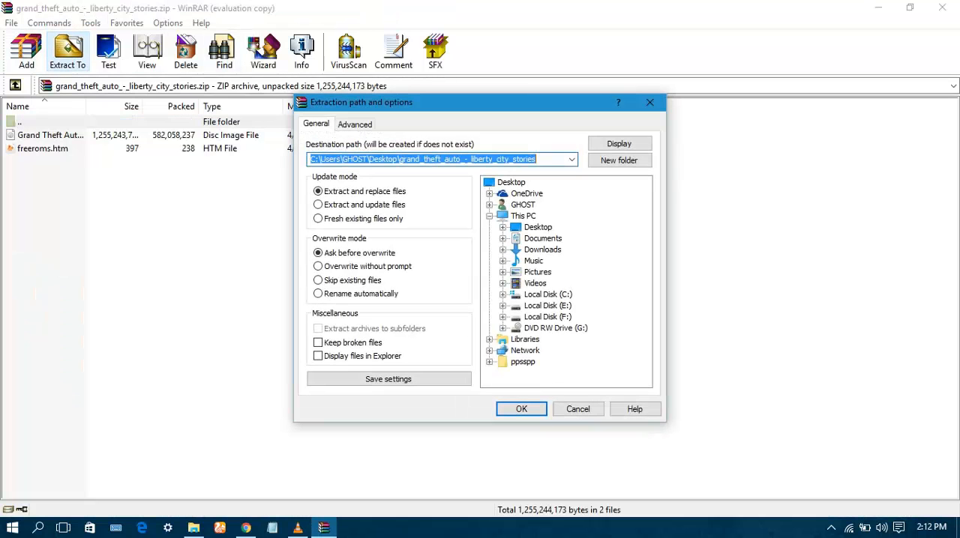
click(537, 227)
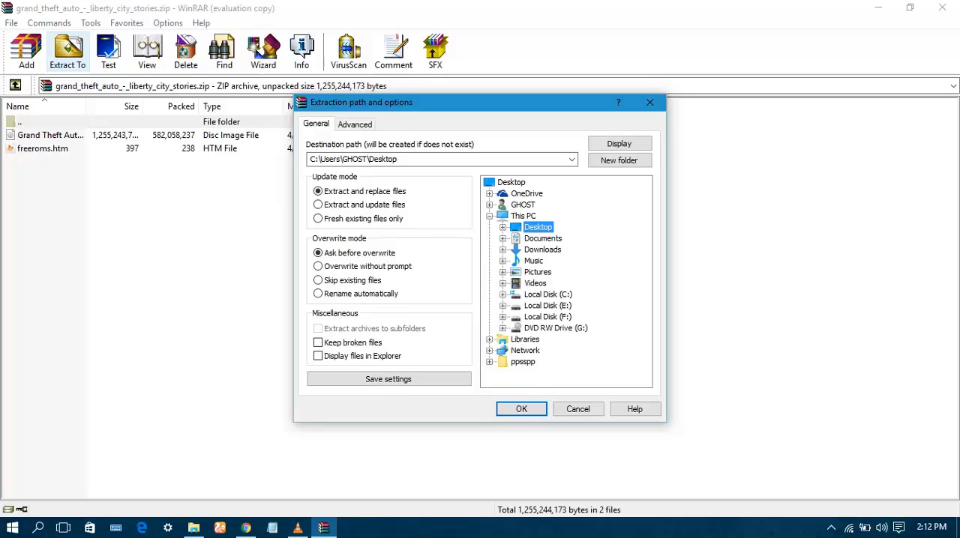
click(521, 408)
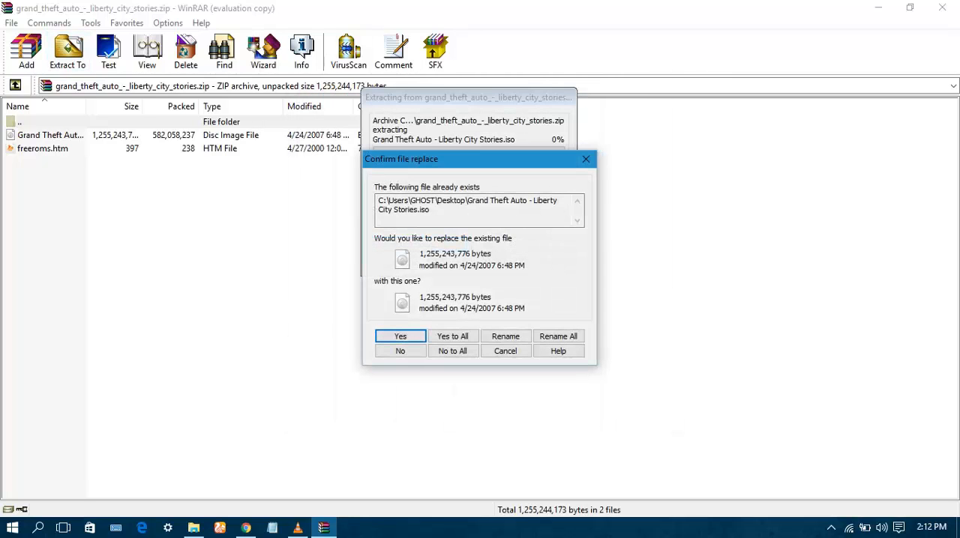
click(400, 336)
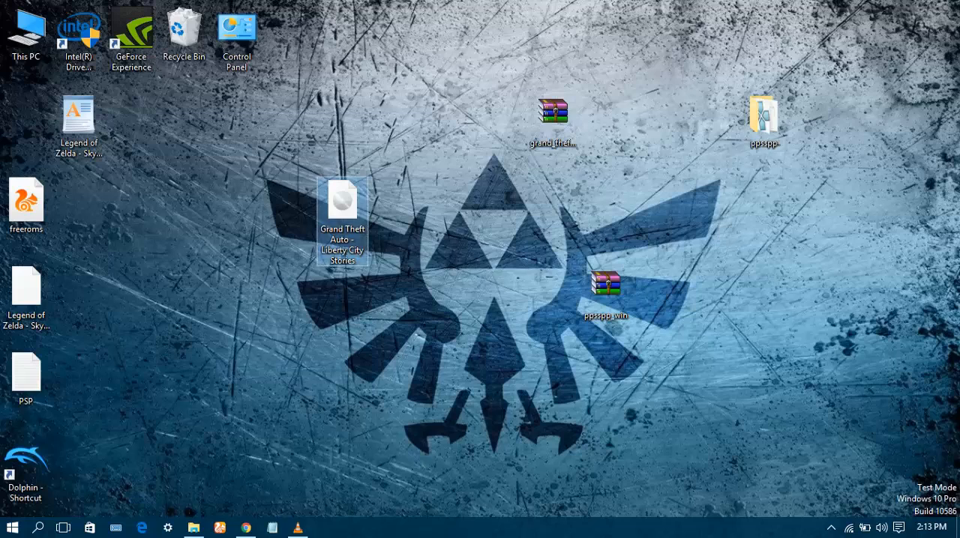
- Run PPSSPPWindows64 from the Desktop ppsspp folder, allowing it past the security warning
drag(342, 221, 394, 221)
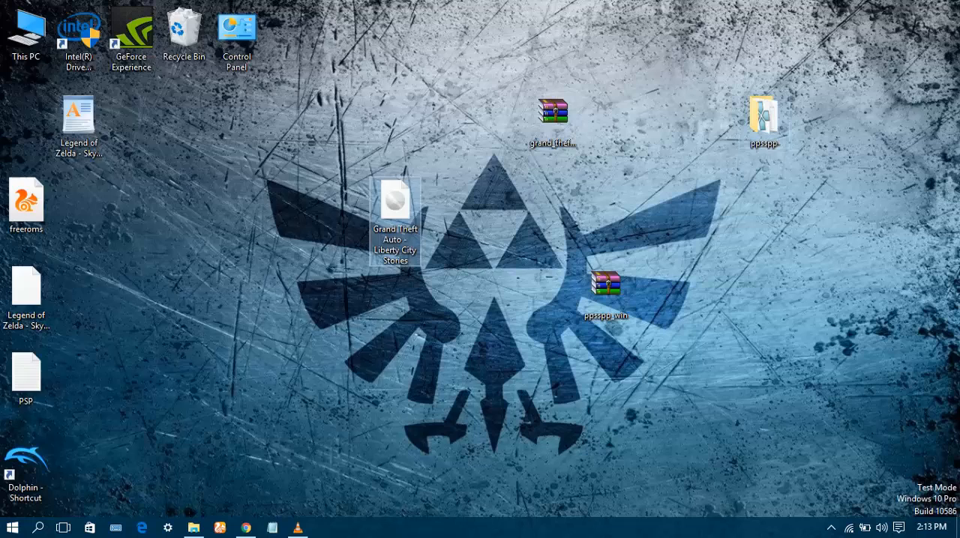
double_click(763, 116)
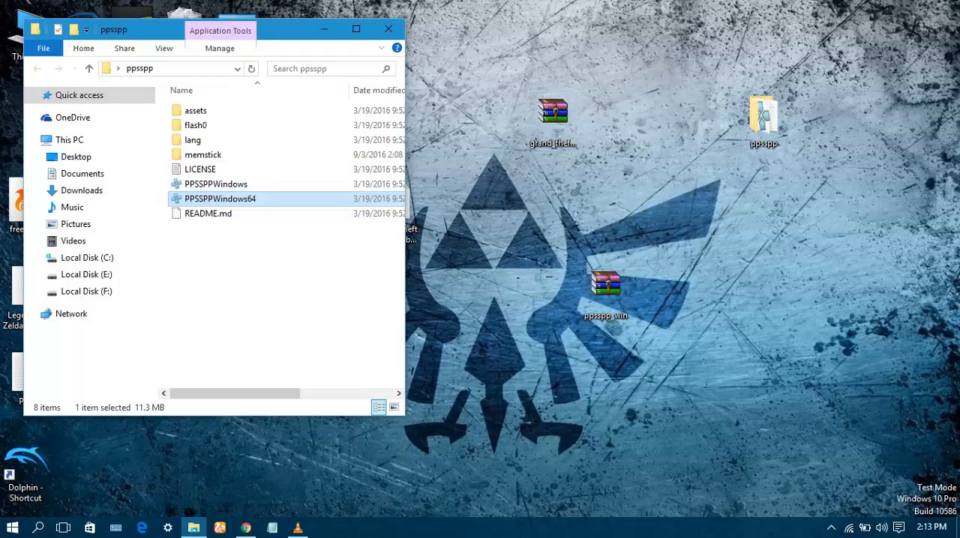
double_click(220, 199)
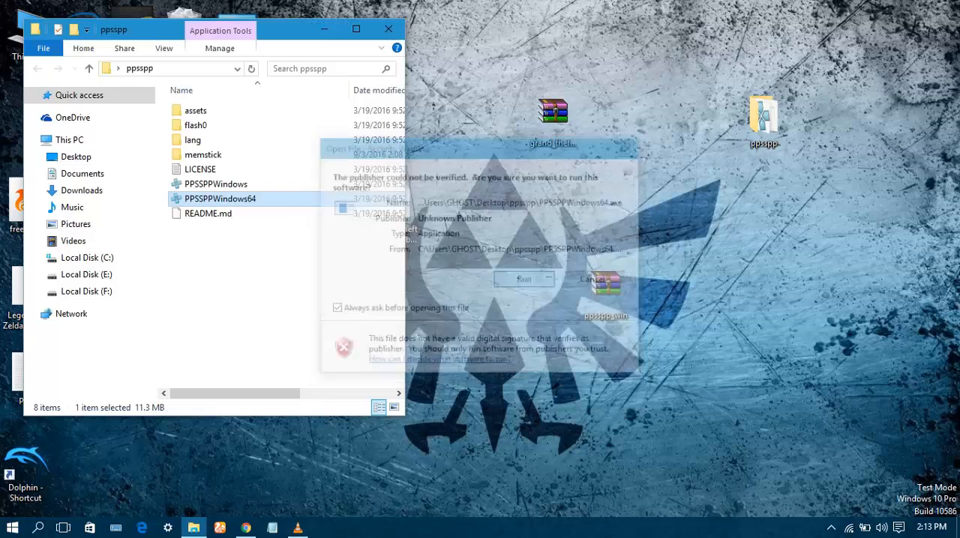
click(523, 279)
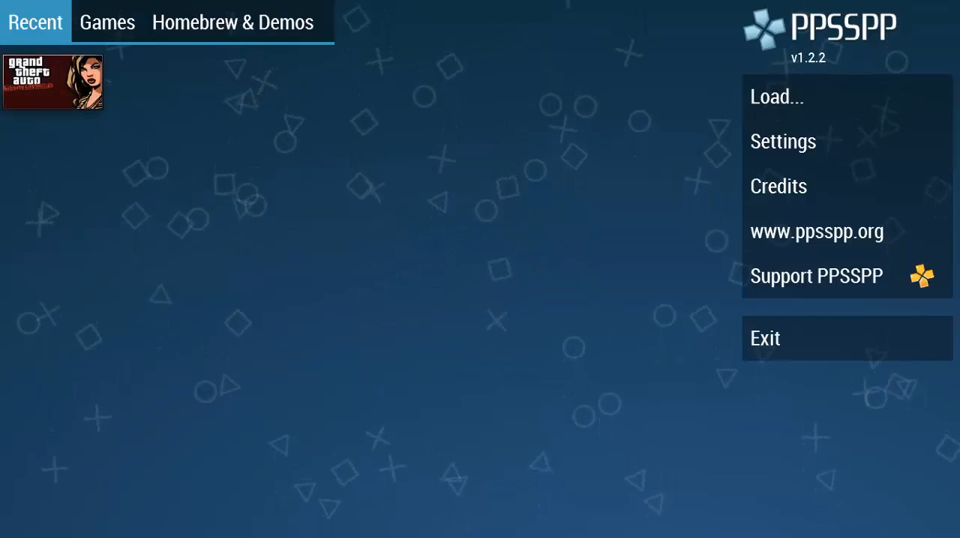
- In the Games tab, cancel Browse and boot the Grand Theft Auto thumbnail
click(106, 22)
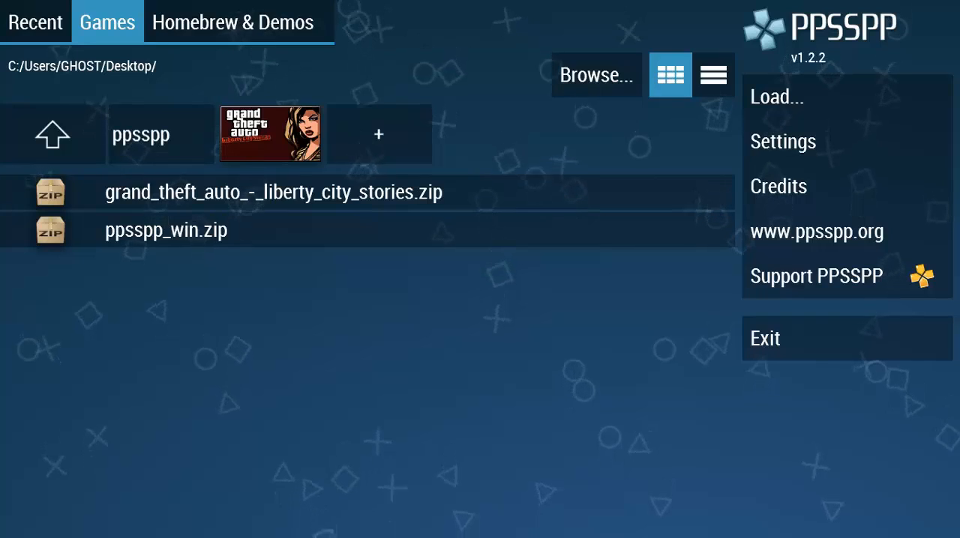
click(596, 74)
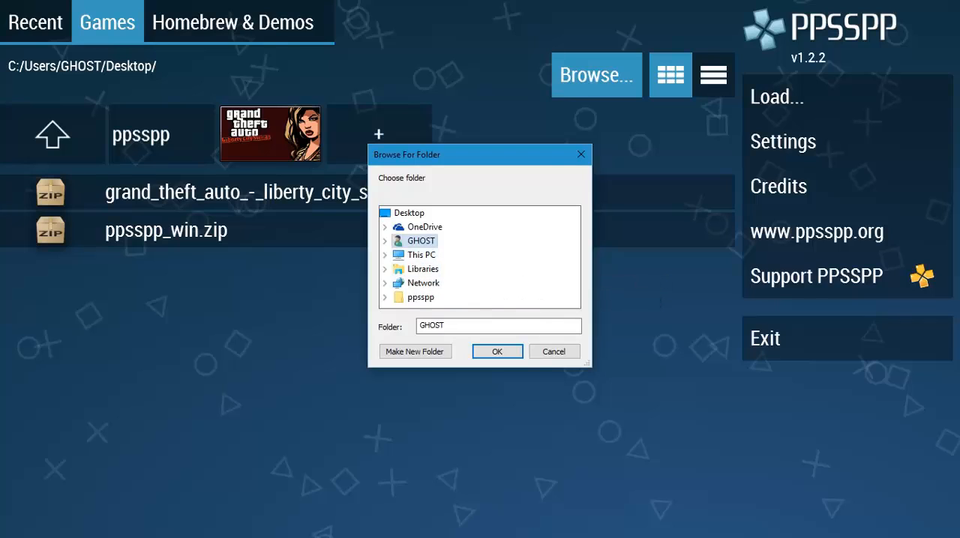
click(409, 212)
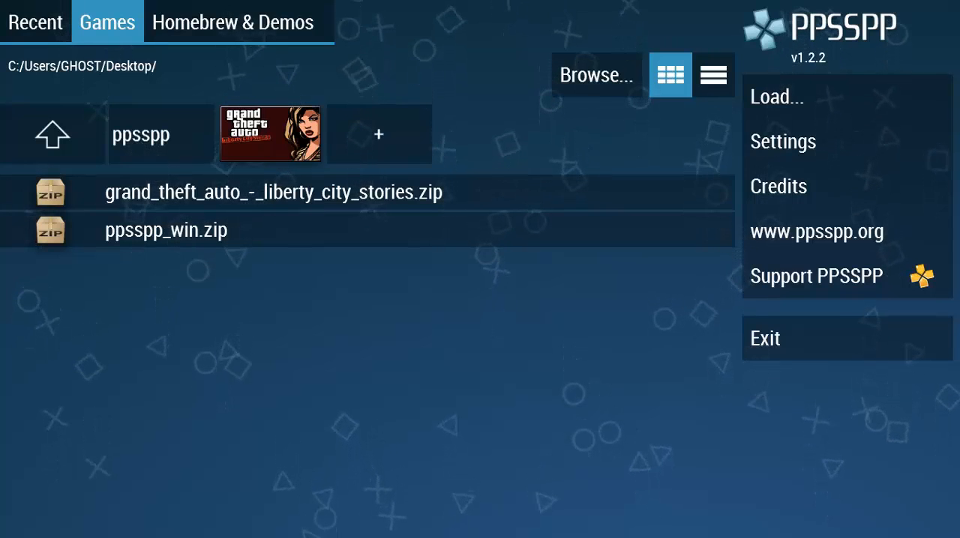
double_click(270, 134)
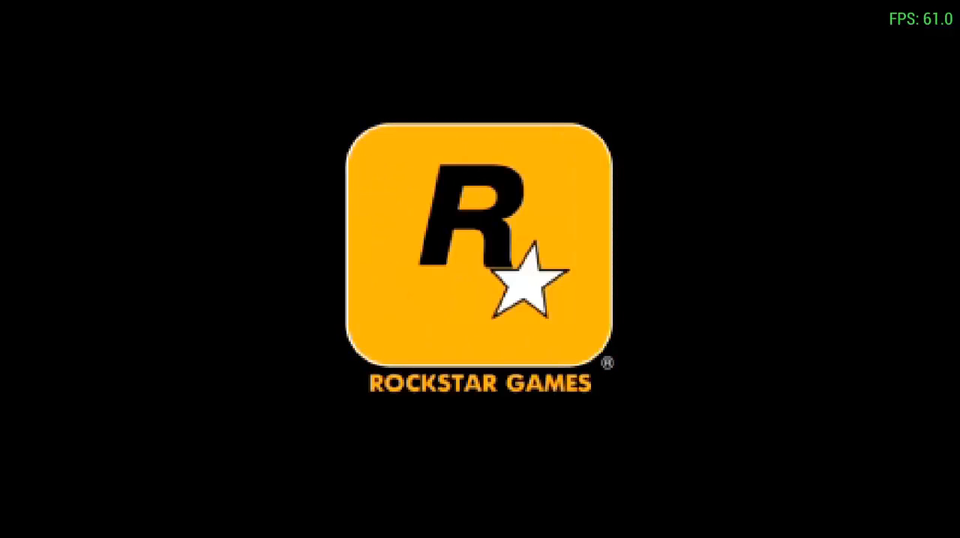